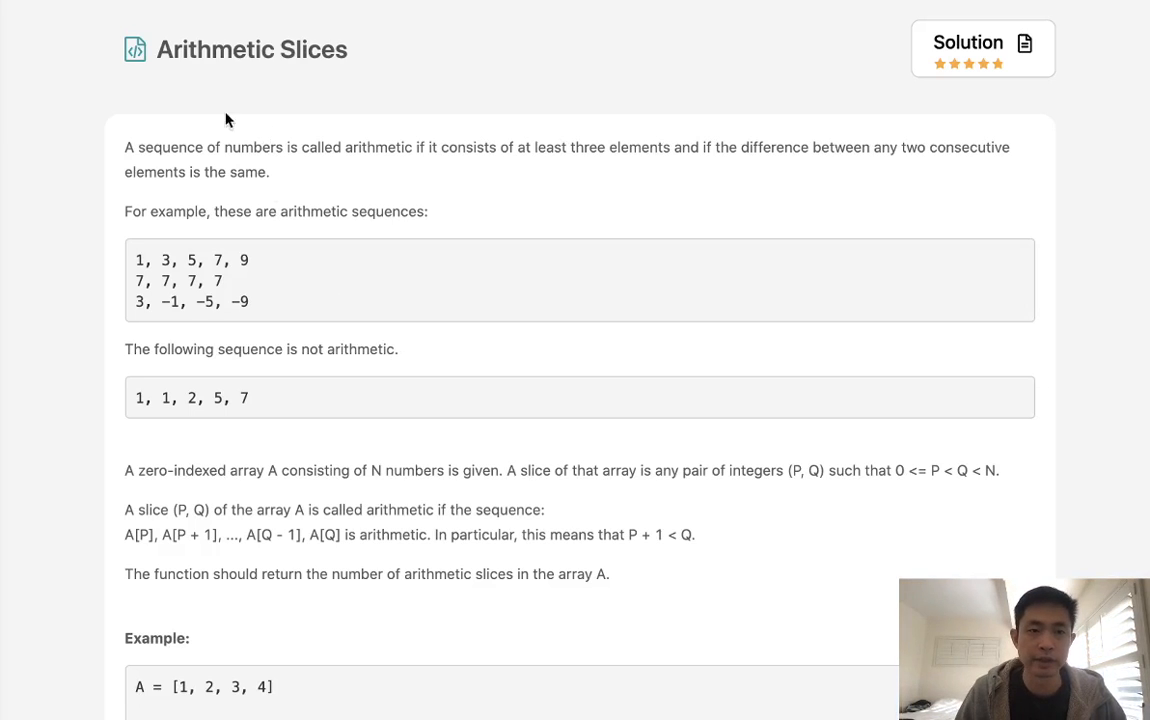
{"action": "mouse_move", "coordinate": [235, 165]}
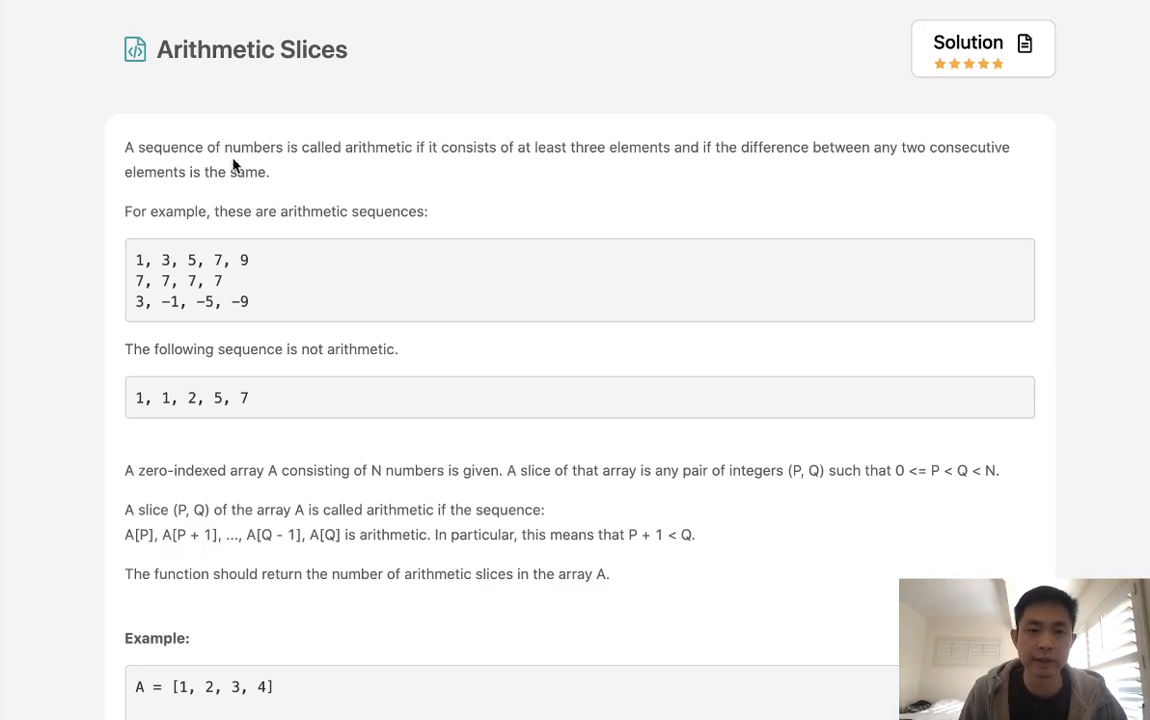
{"action": "mouse_move", "coordinate": [430, 167]}
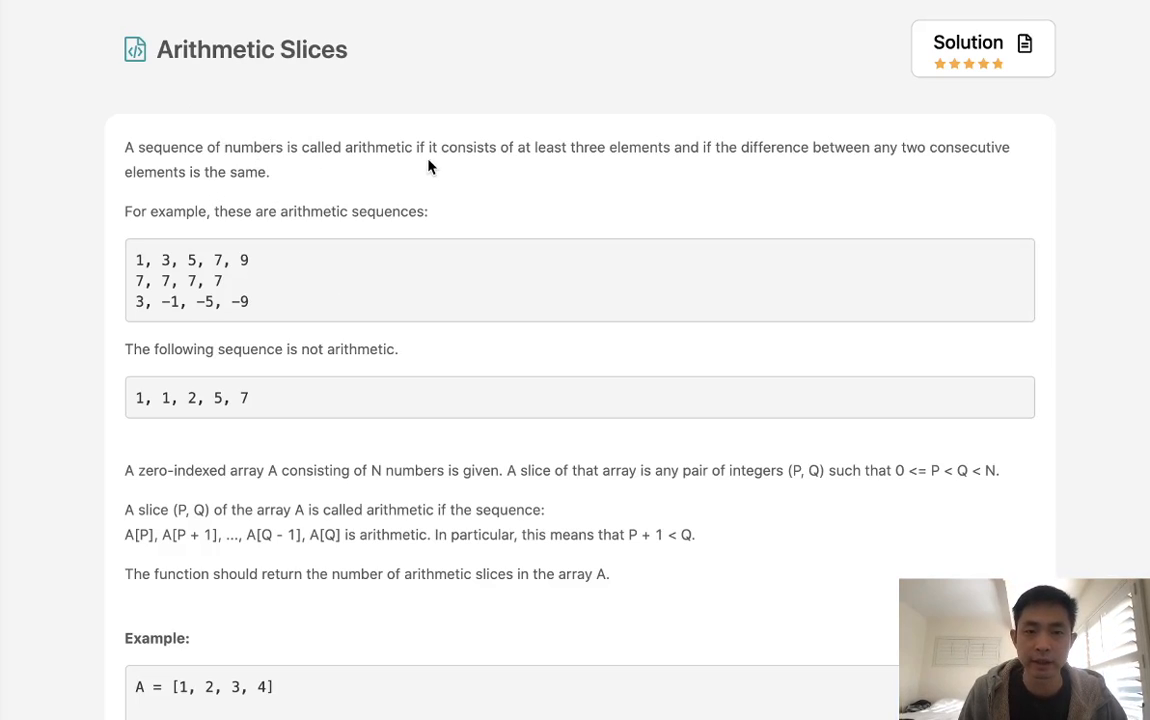
{"action": "mouse_move", "coordinate": [716, 190]}
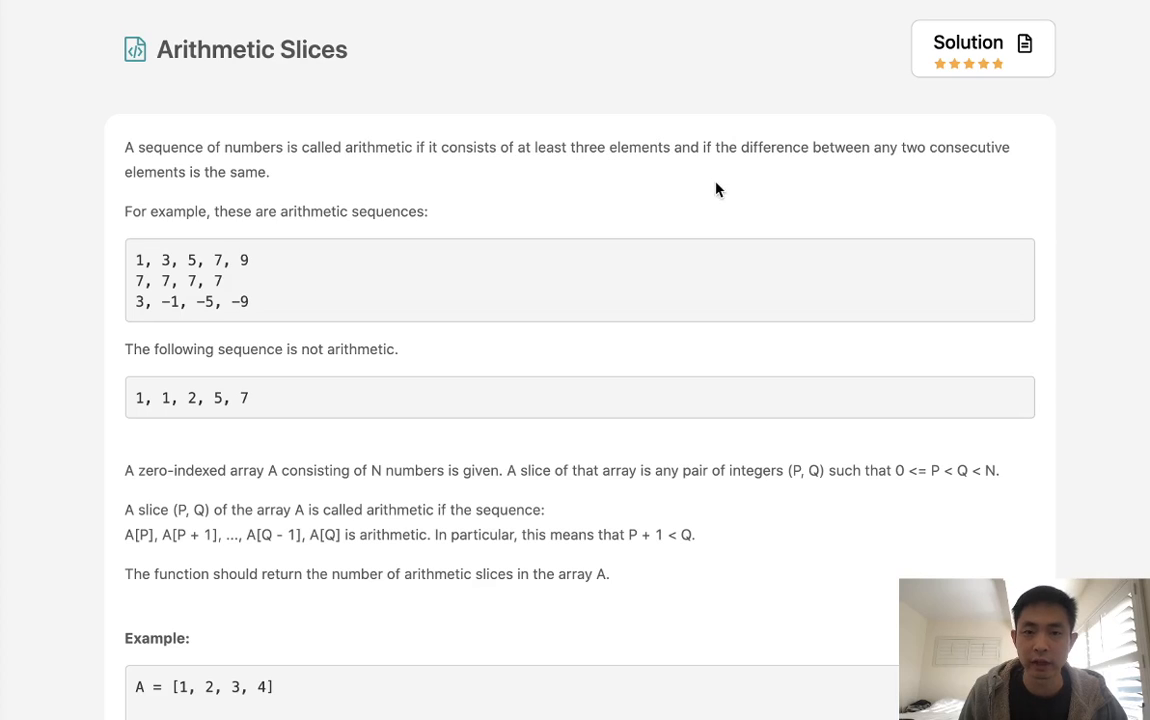
{"action": "mouse_move", "coordinate": [880, 165]}
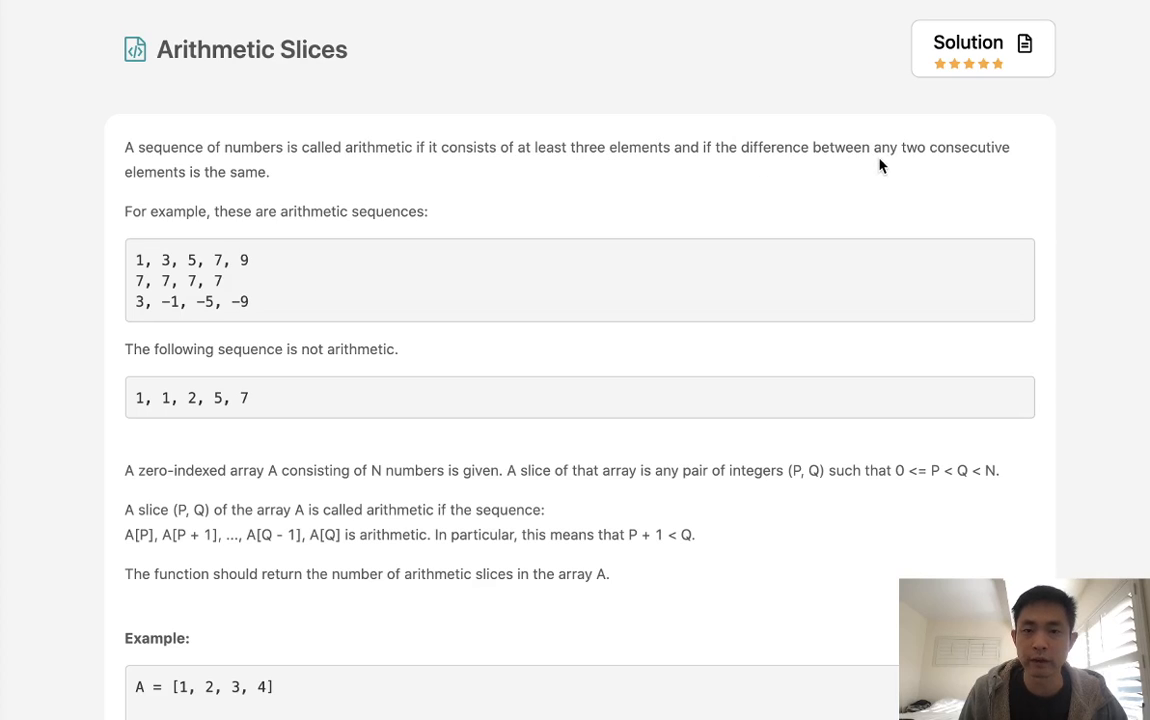
{"action": "mouse_move", "coordinate": [250, 204]}
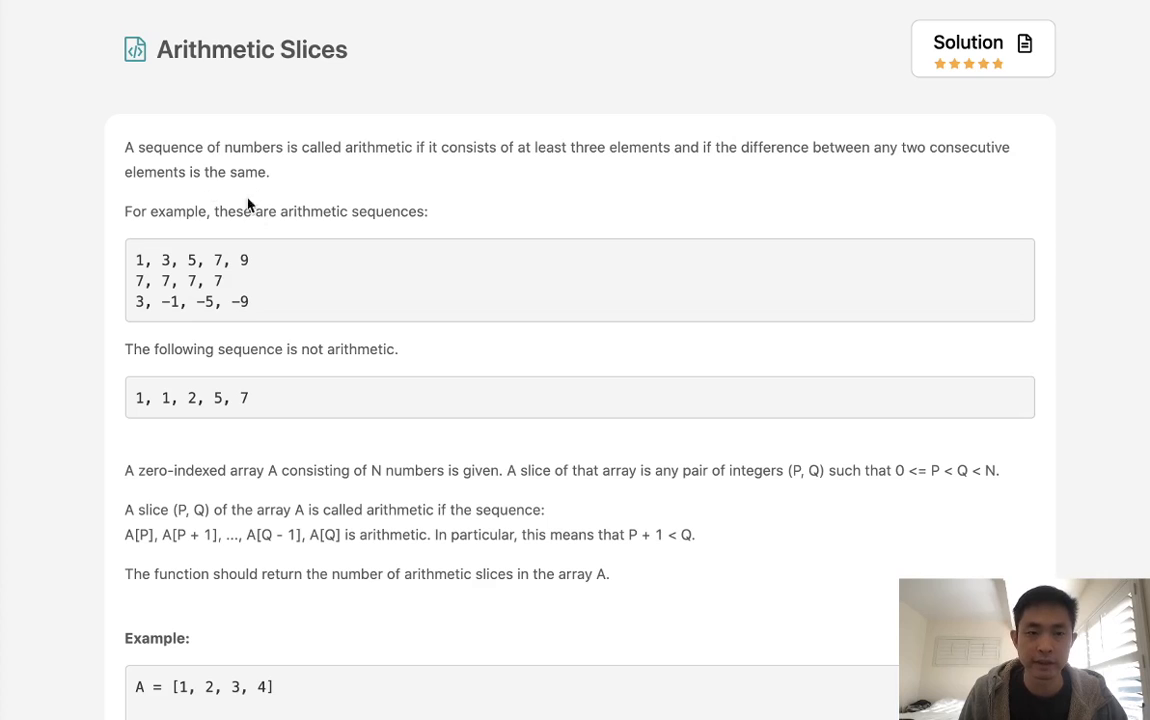
Step: Scroll the problem description and highlight example sequences like 1, 1, 2, 5, 7
{"action": "scroll", "scroll_direction": "down", "scroll_amount": 3}
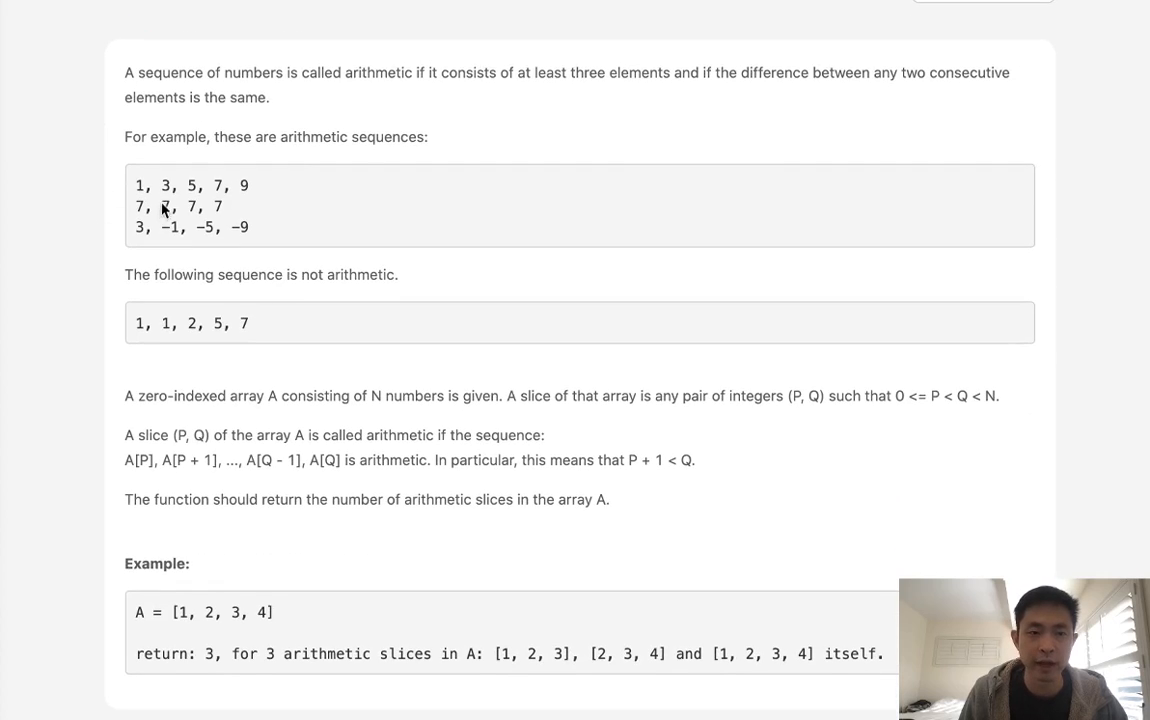
{"action": "mouse_move", "coordinate": [145, 190]}
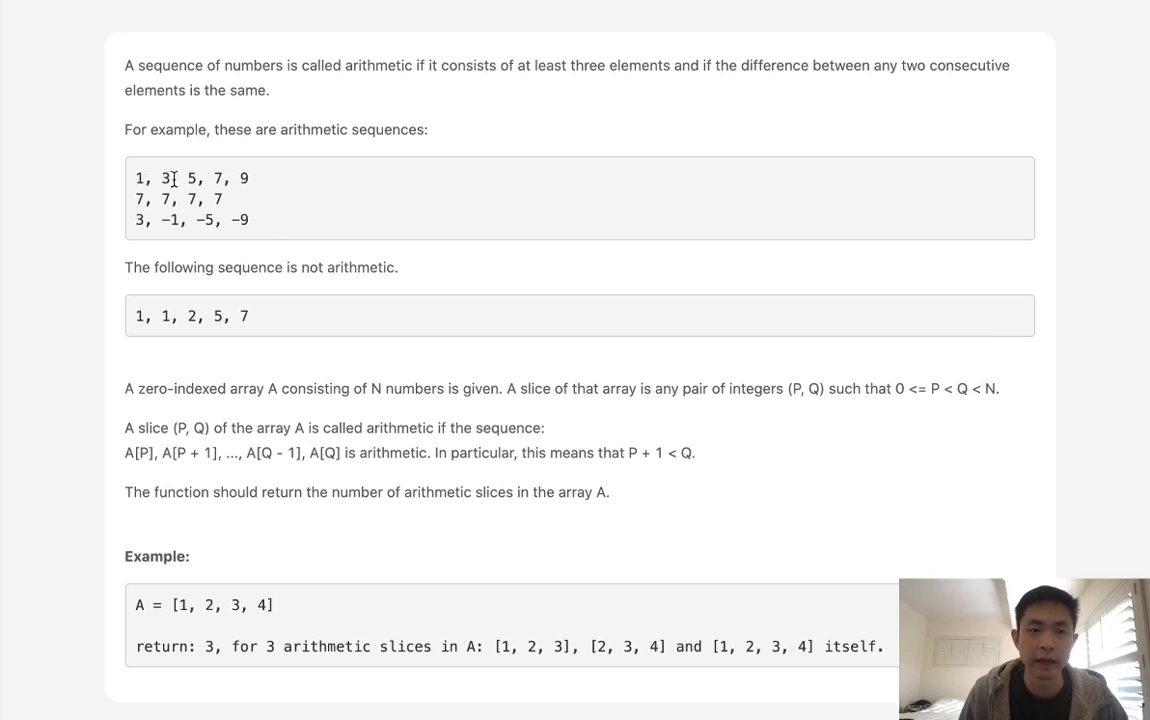
{"action": "left_click_drag", "start_coordinate": [210, 316], "coordinate": [249, 316]}
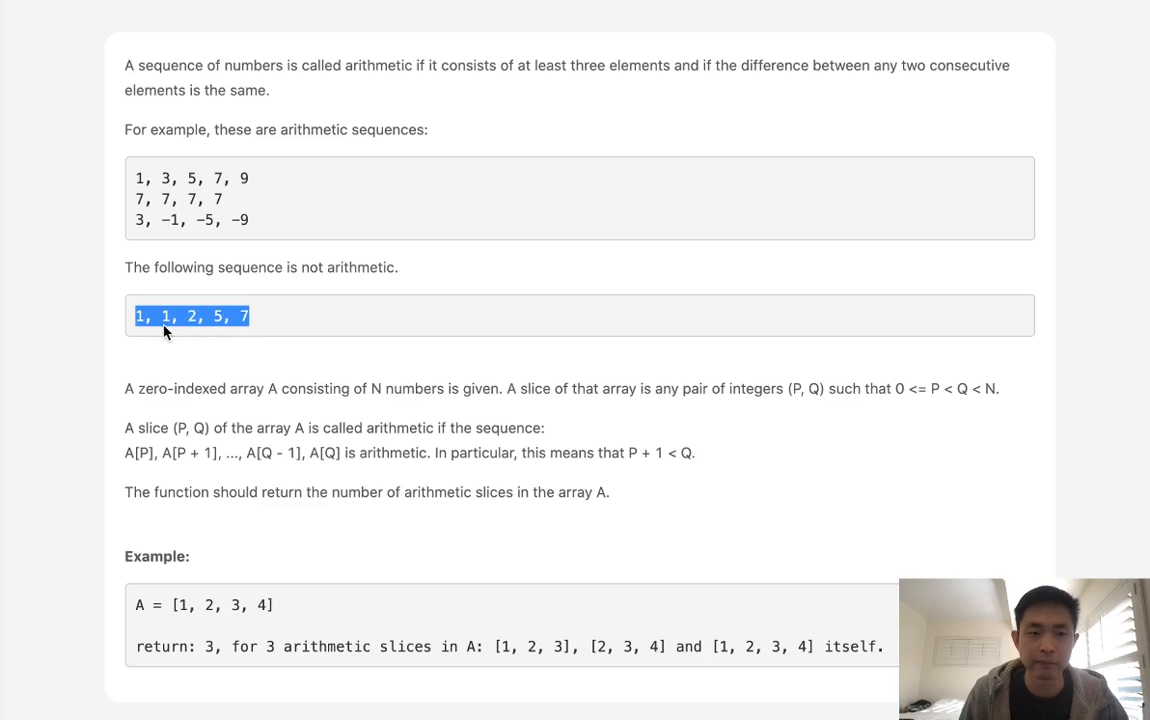
{"action": "mouse_move", "coordinate": [240, 335]}
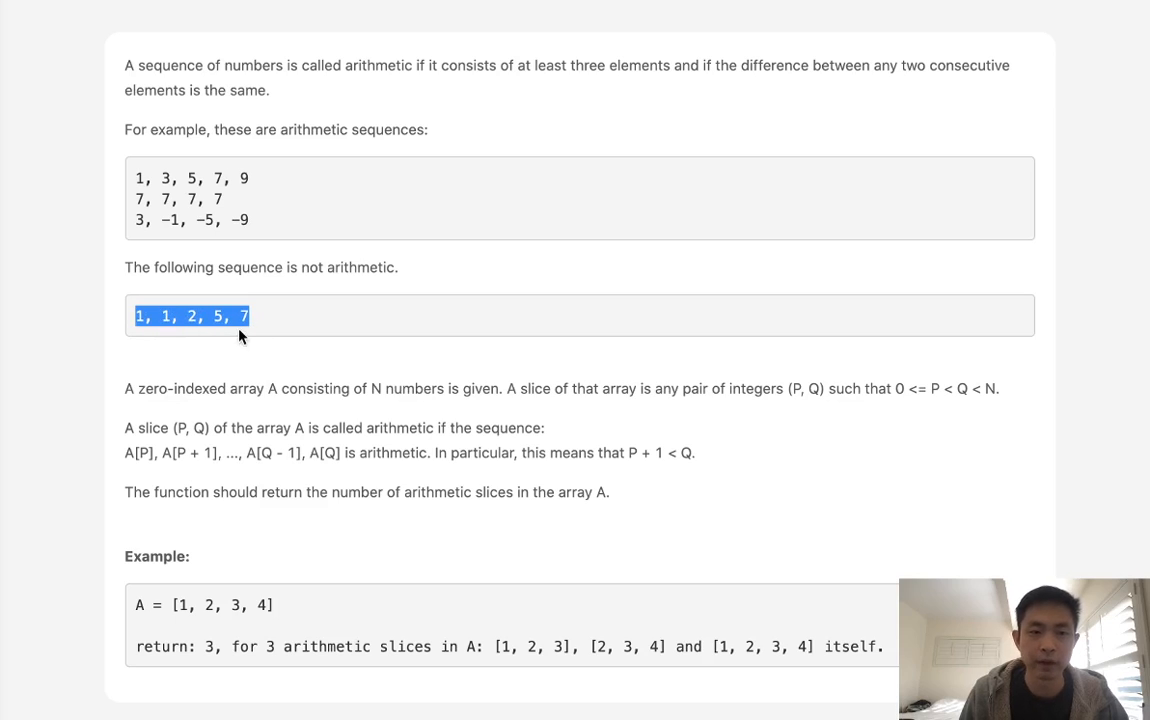
{"action": "mouse_move", "coordinate": [262, 340]}
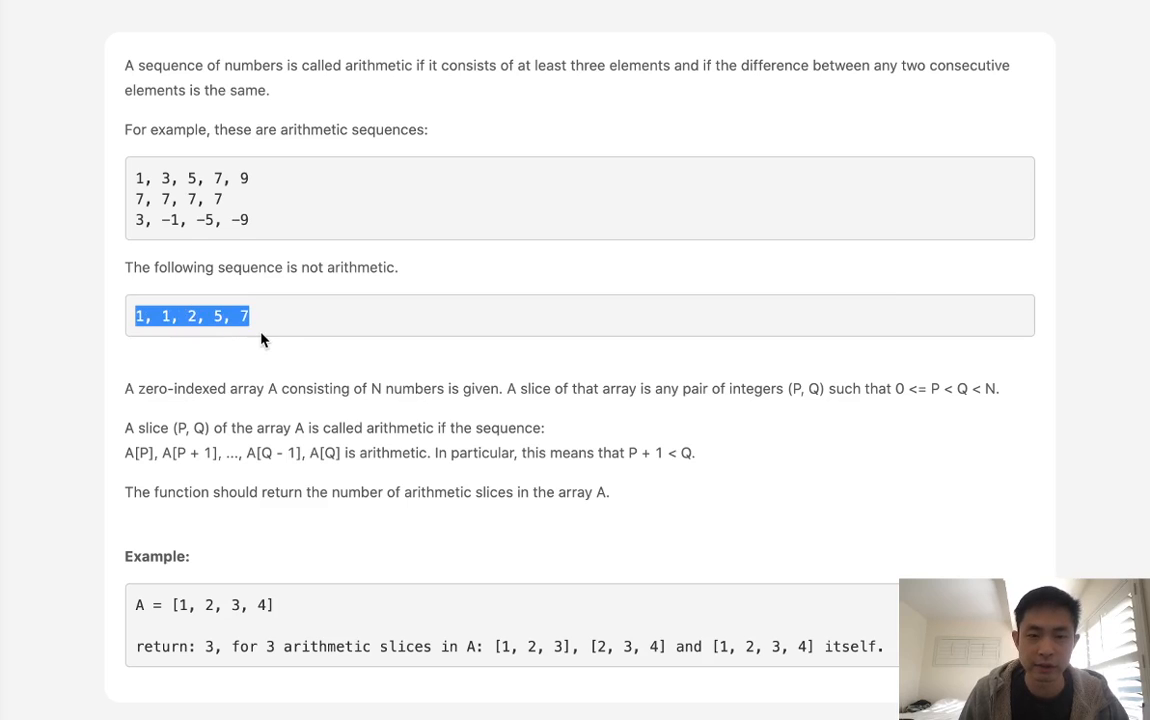
{"action": "scroll", "scroll_direction": "down", "scroll_amount": 3}
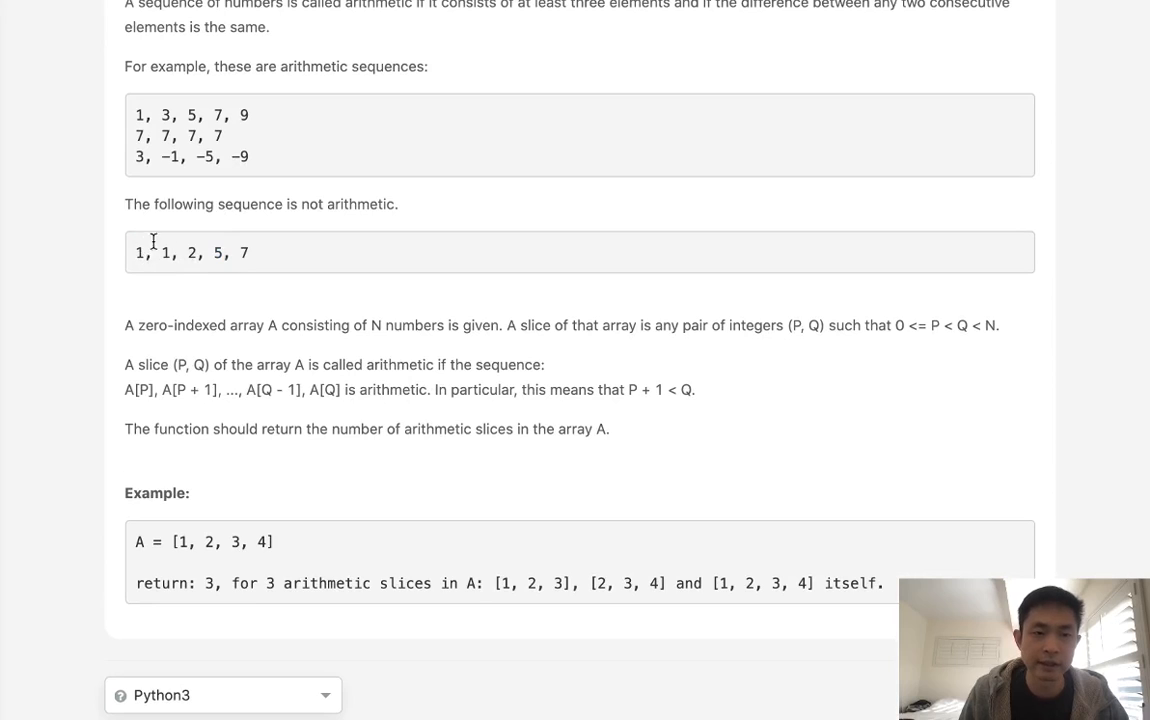
{"action": "left_click_drag", "start_coordinate": [138, 252], "coordinate": [197, 252]}
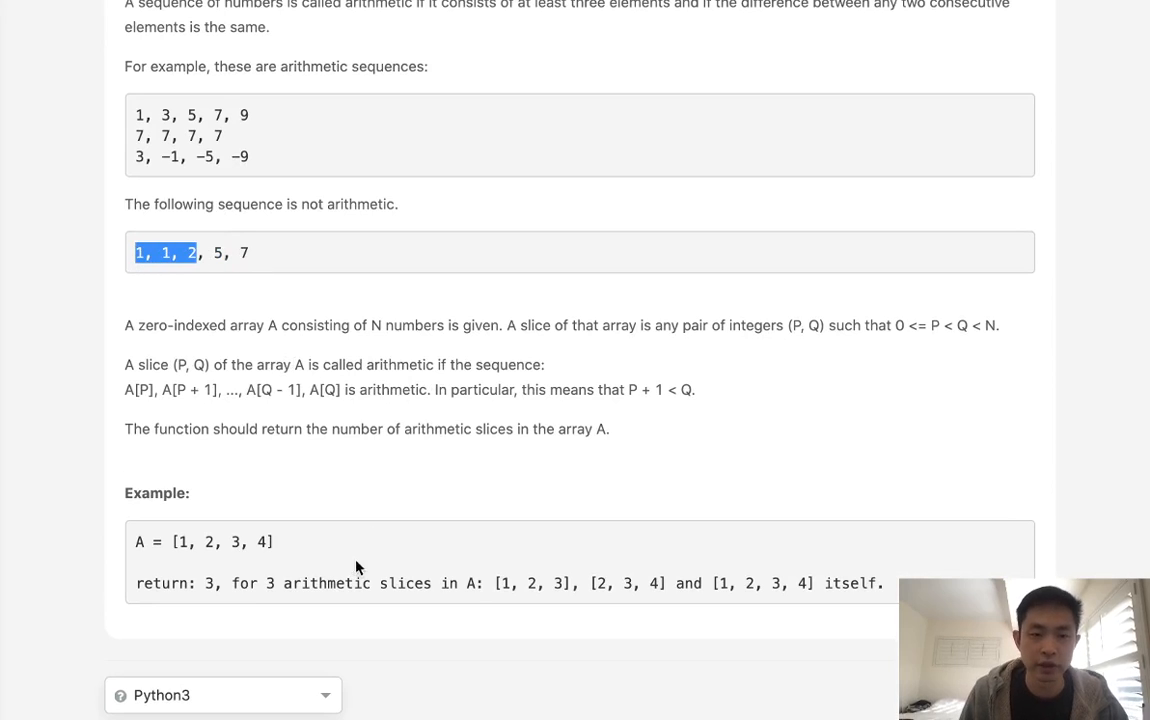
{"action": "scroll", "scroll_direction": "down", "scroll_amount": 3}
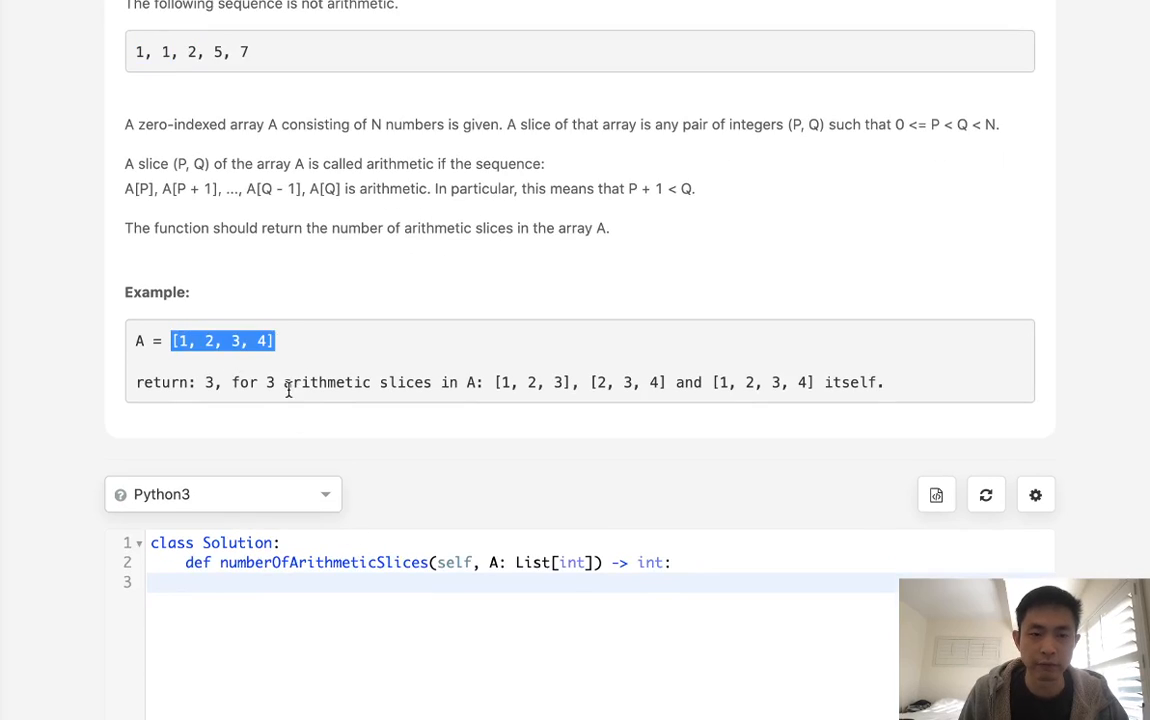
{"action": "mouse_move", "coordinate": [580, 398]}
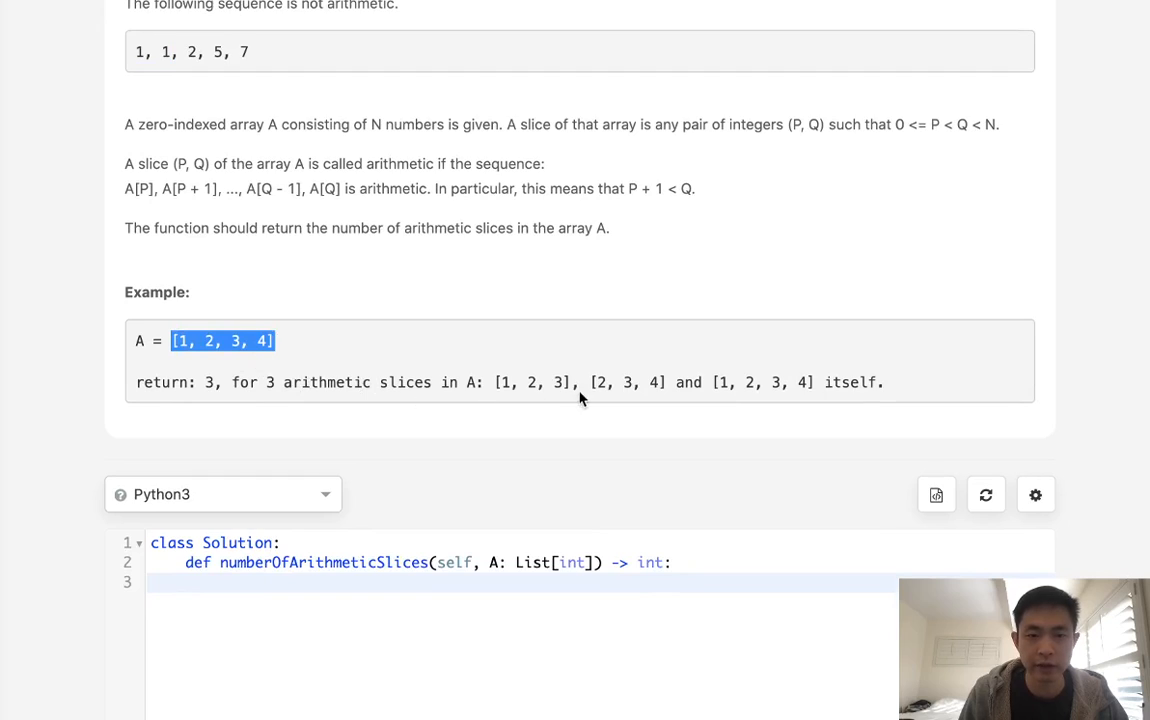
{"action": "mouse_move", "coordinate": [500, 384]}
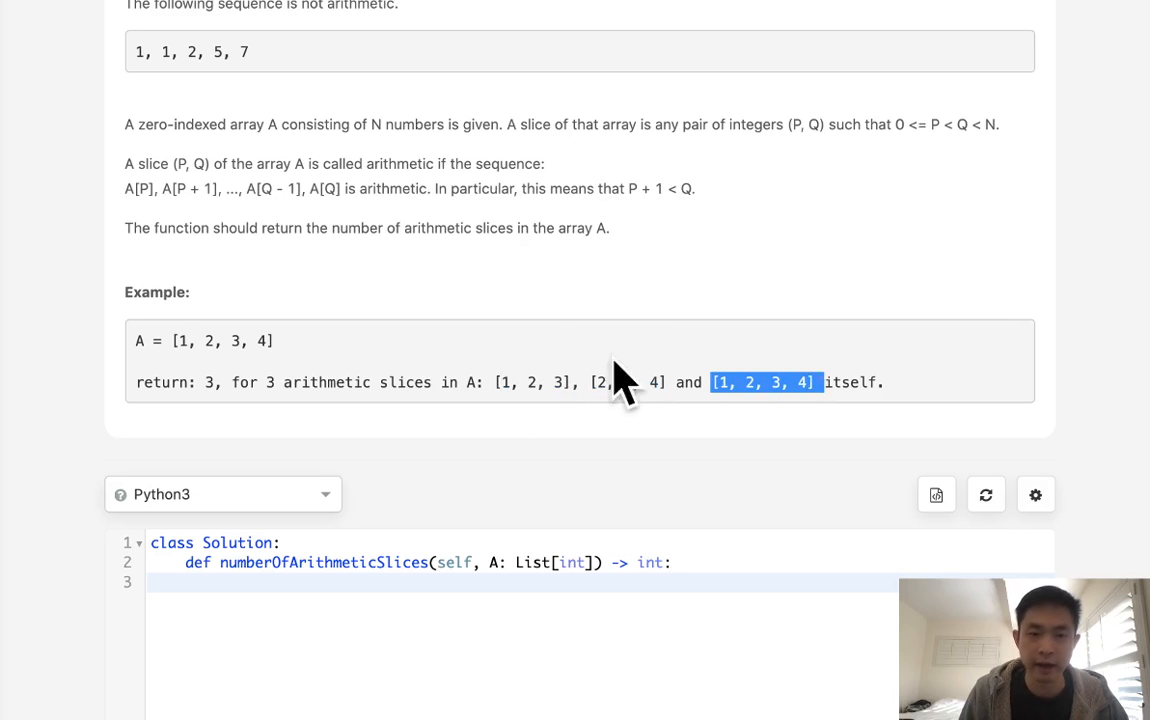
{"action": "mouse_move", "coordinate": [400, 365]}
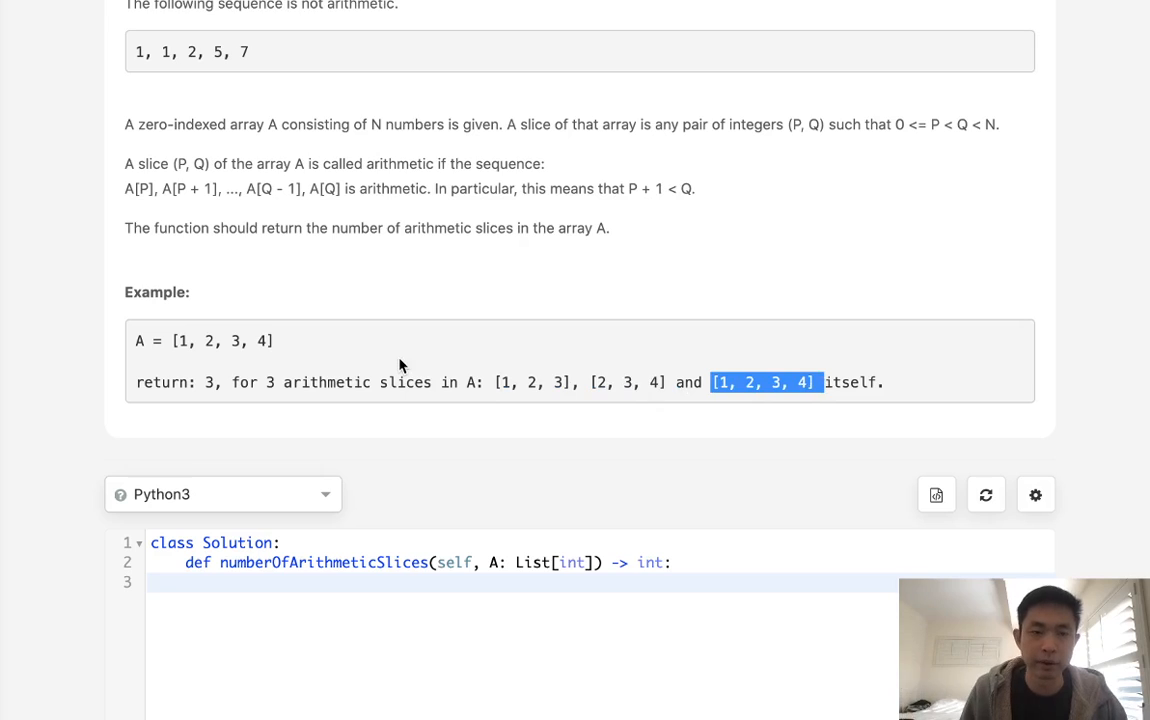
{"action": "mouse_move", "coordinate": [550, 368]}
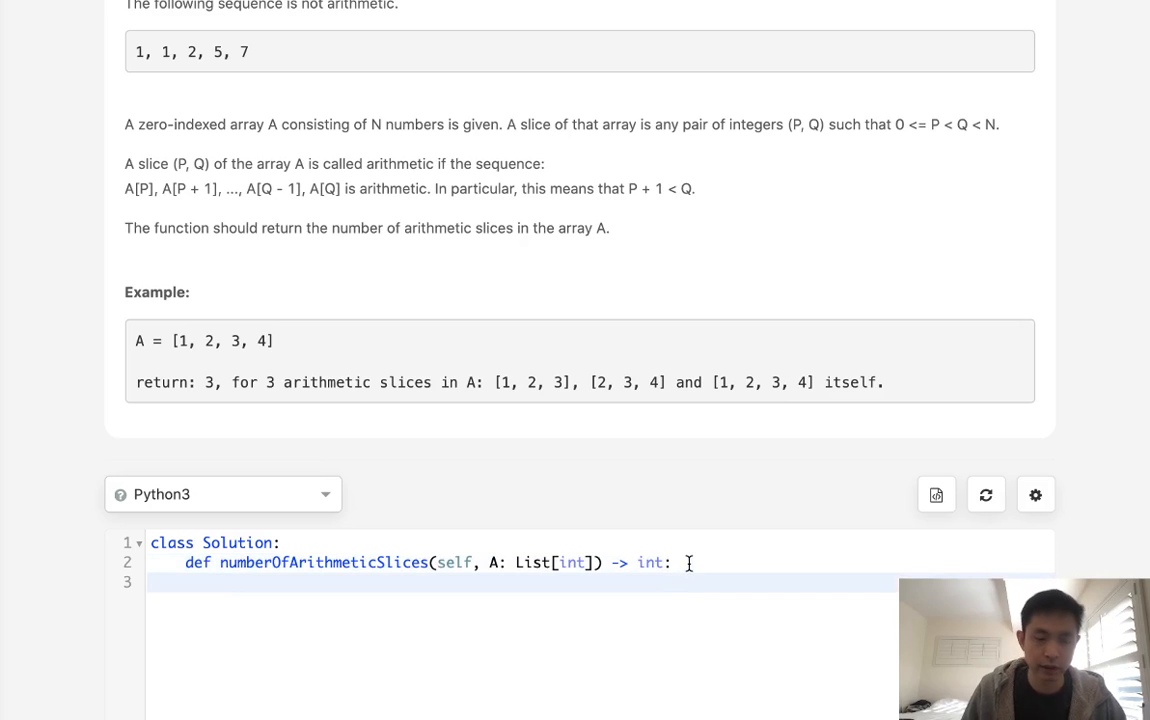
Step: Type the sample sequence 123468 as a scratch note in the solution
{"action": "scroll", "scroll_direction": "down", "scroll_amount": 3}
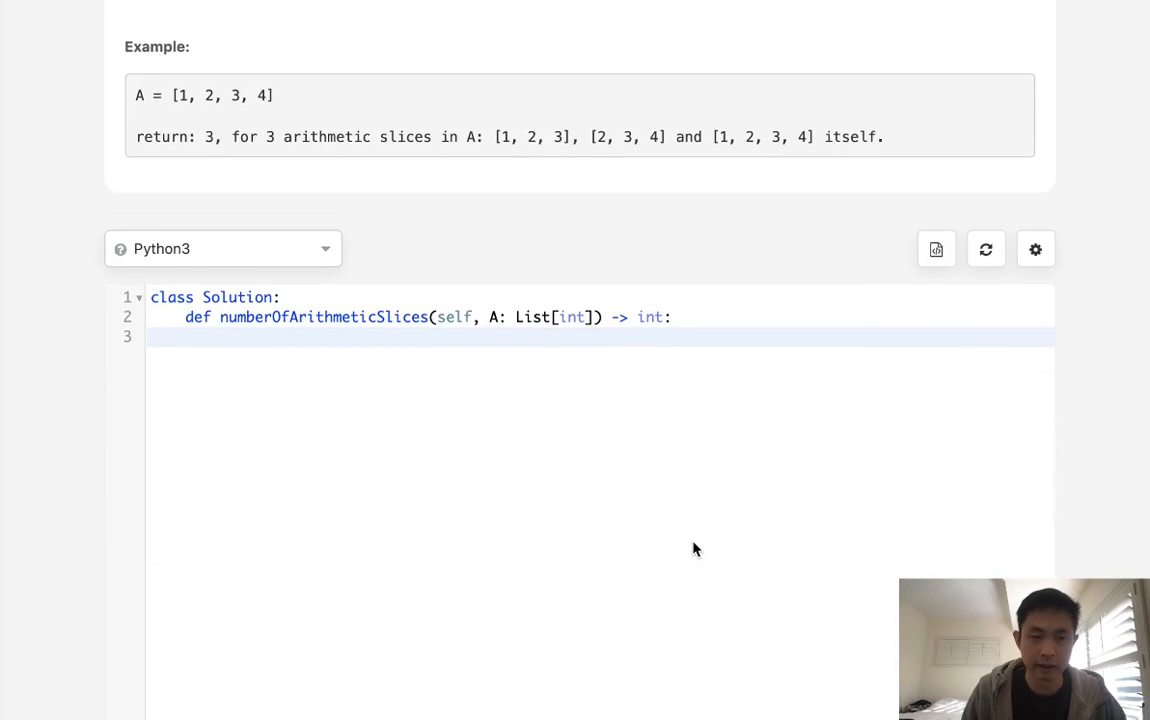
{"action": "type", "text": "123"}
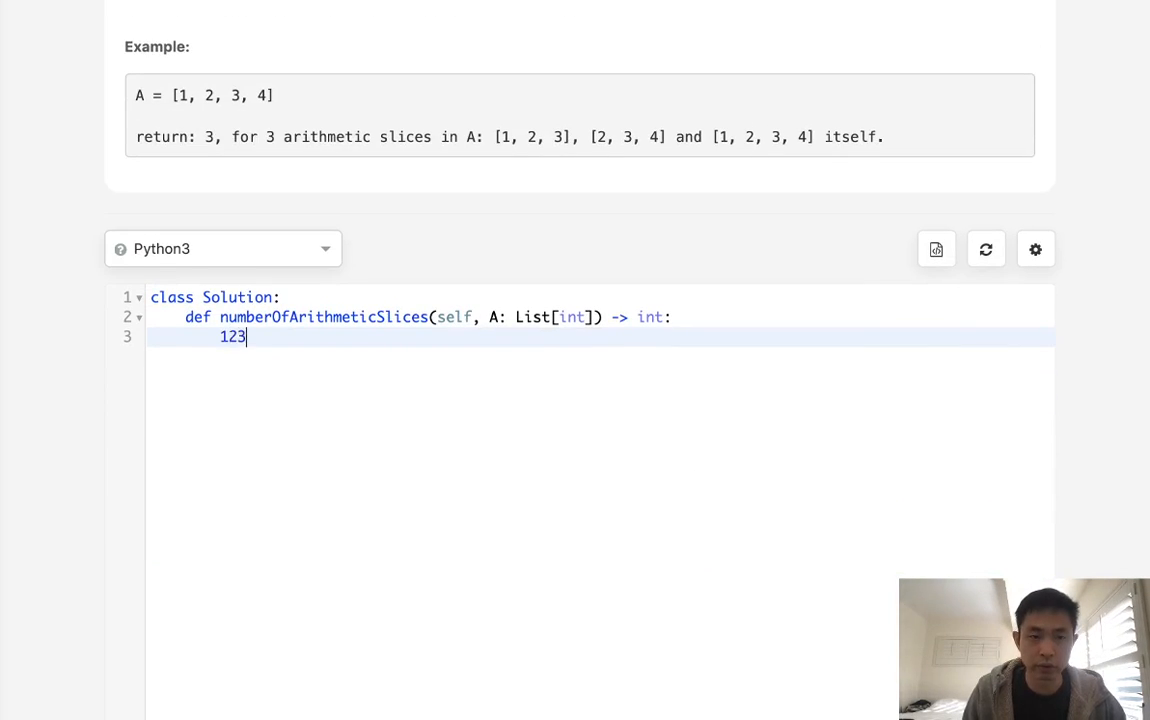
{"action": "type", "text": "468"}
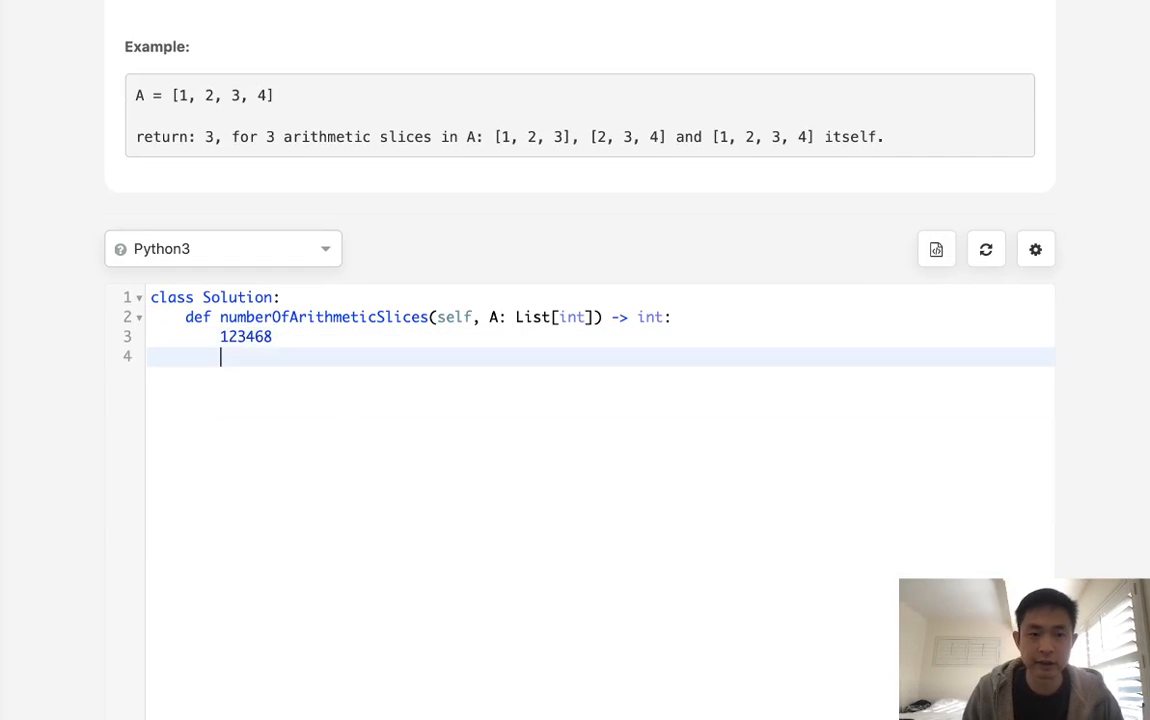
{"action": "mouse_move", "coordinate": [252, 355]}
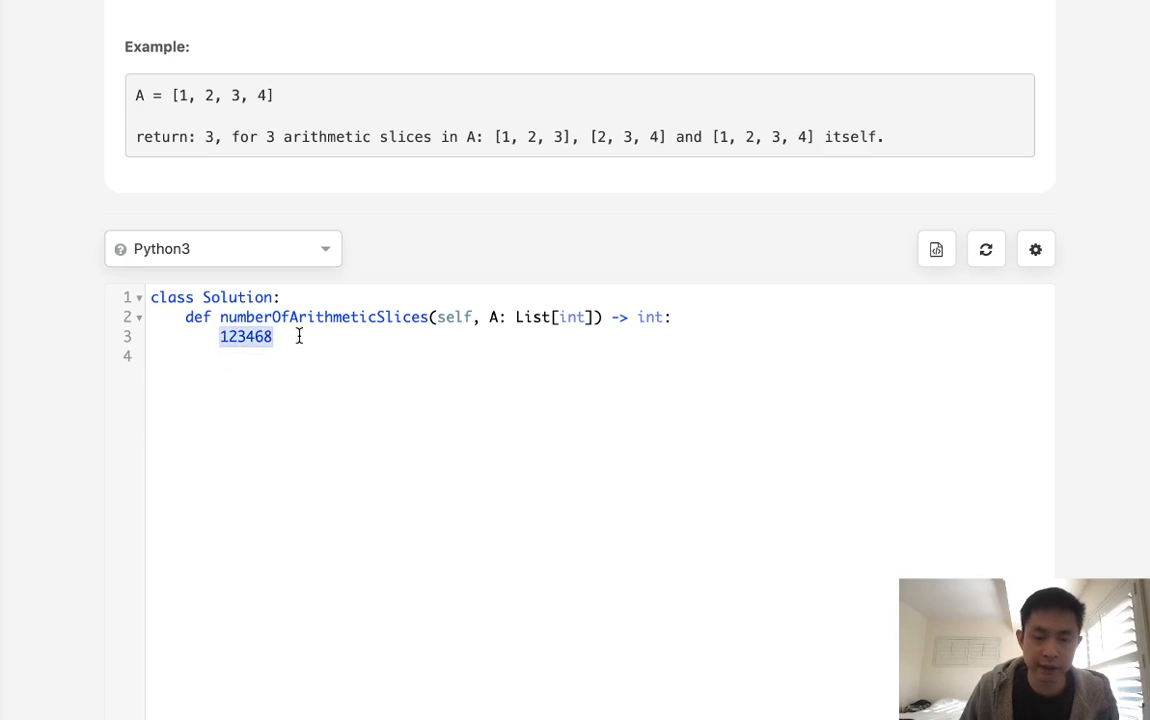
{"action": "mouse_move", "coordinate": [254, 359]}
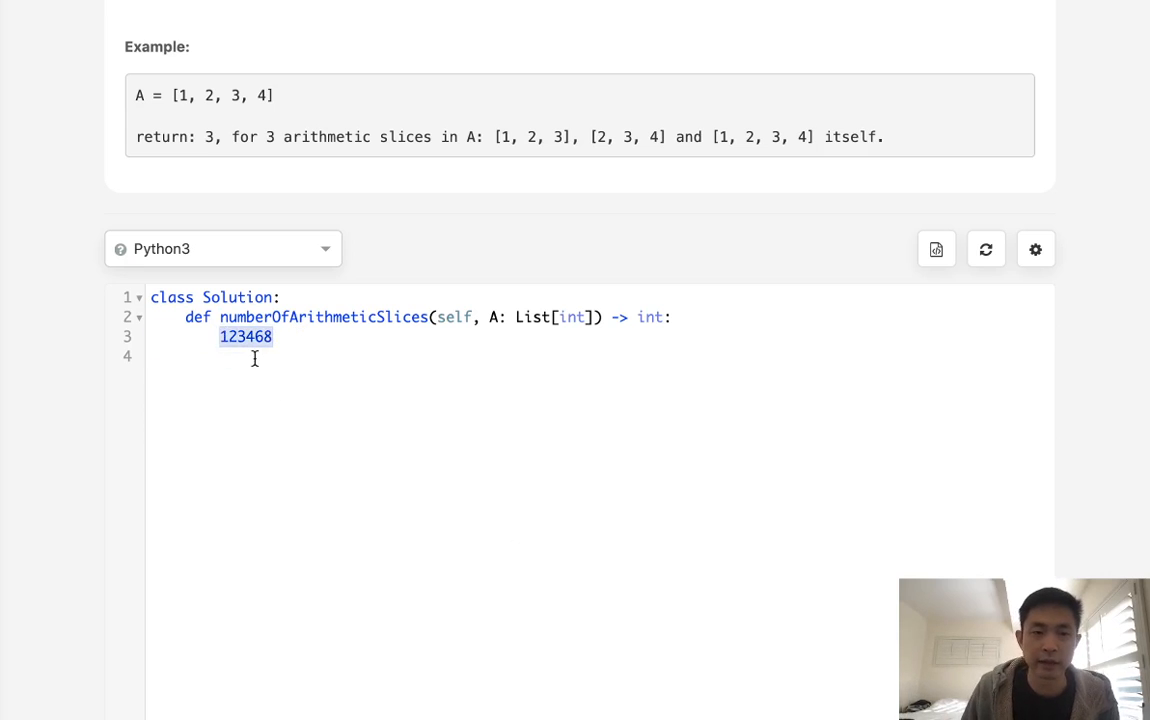
{"action": "left_click", "coordinate": [285, 337]}
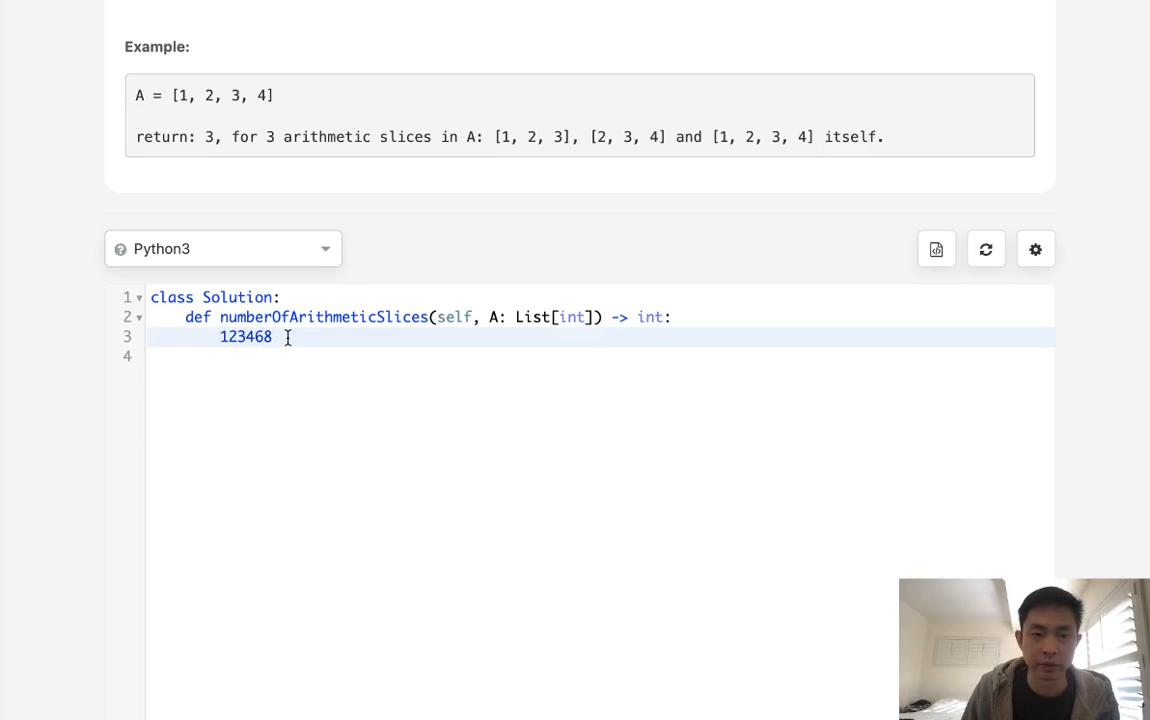
Step: Add the differences 11122 on the new line beneath 123468
{"action": "key", "text": "enter"}
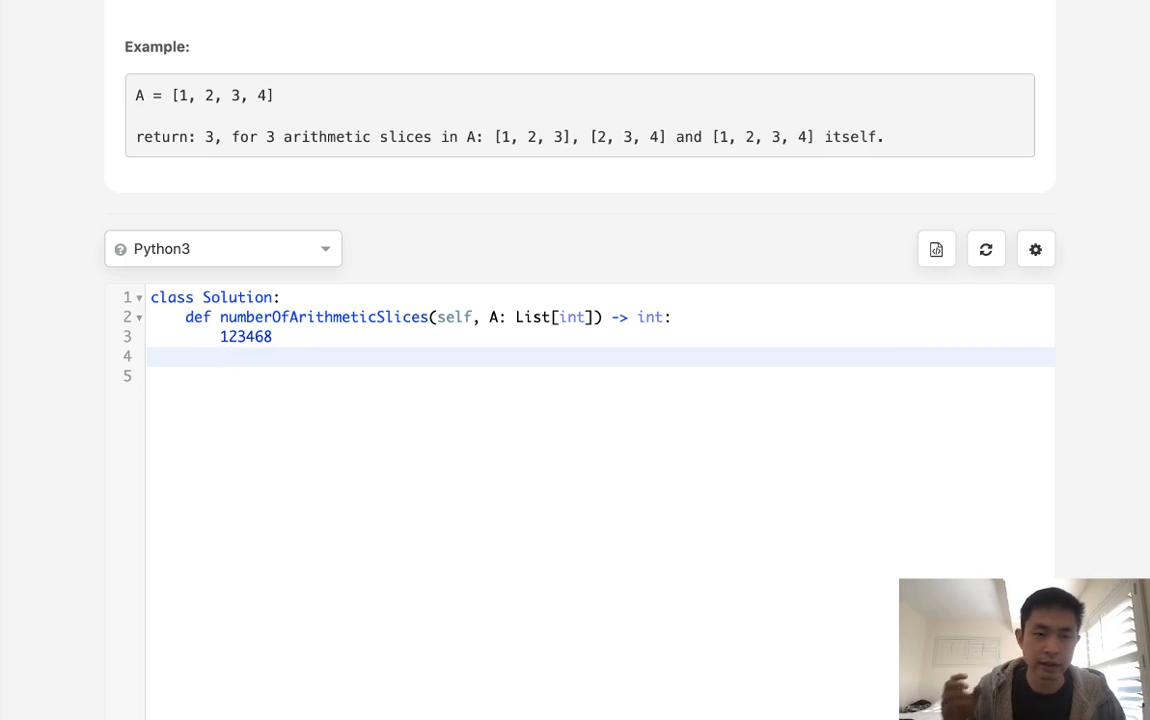
{"action": "left_click", "coordinate": [230, 357]}
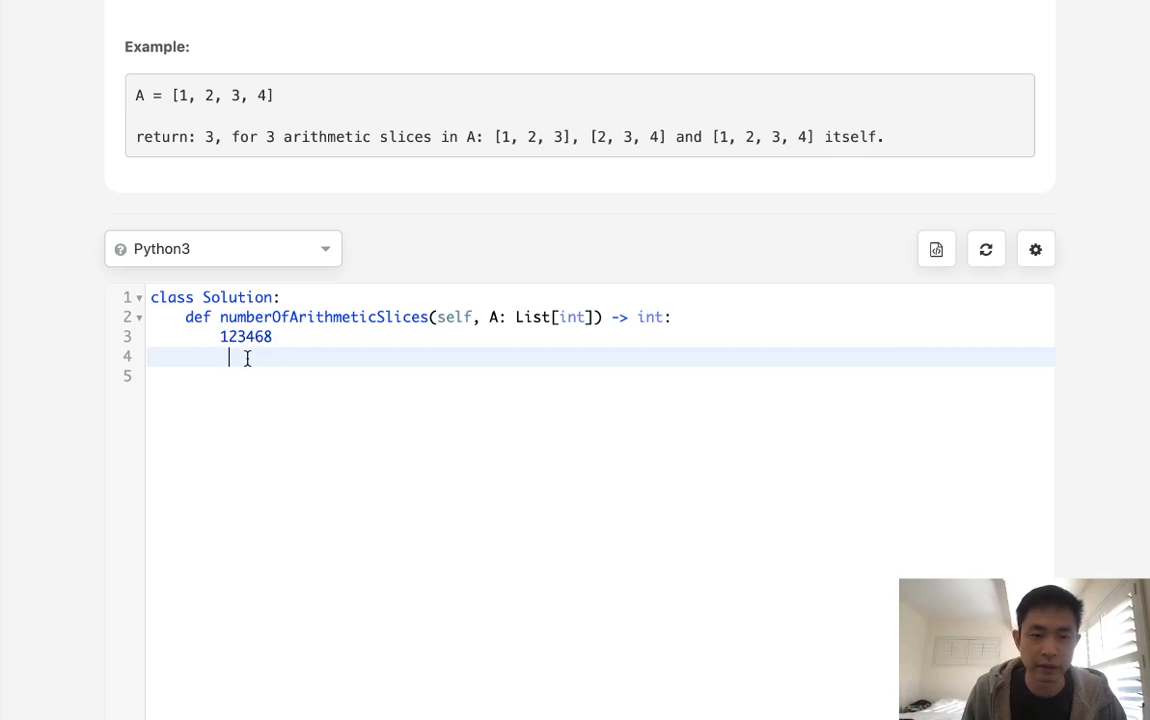
{"action": "type", "text": "11"}
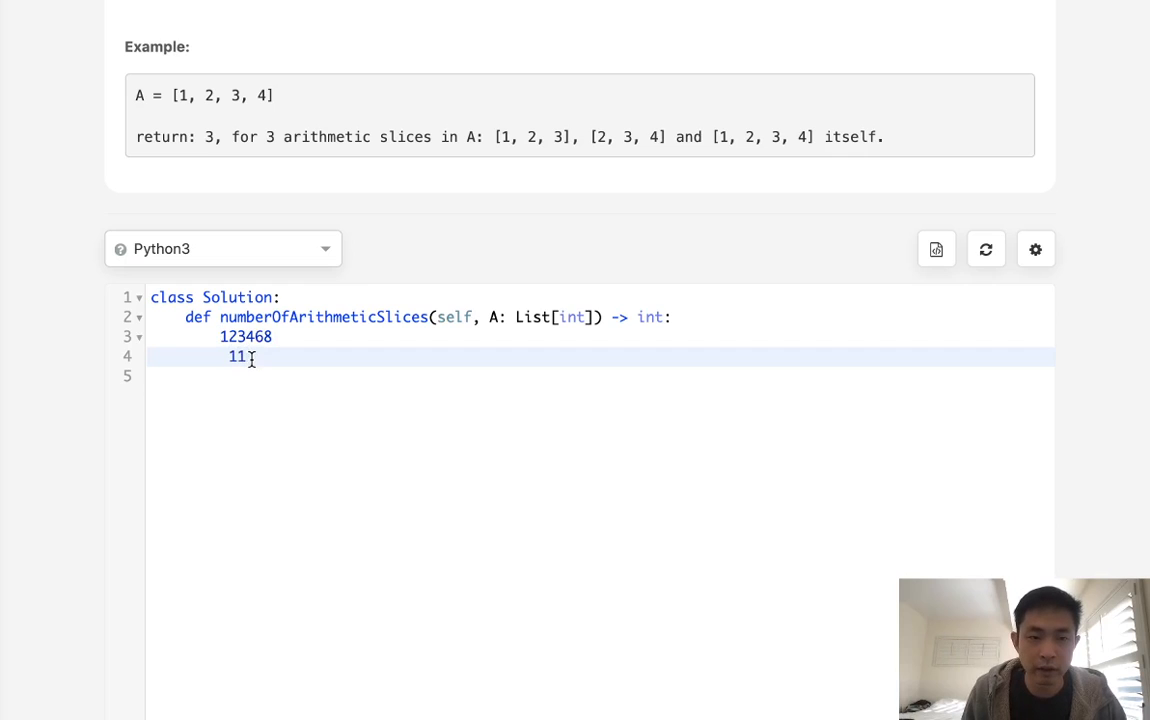
{"action": "type", "text": "22"}
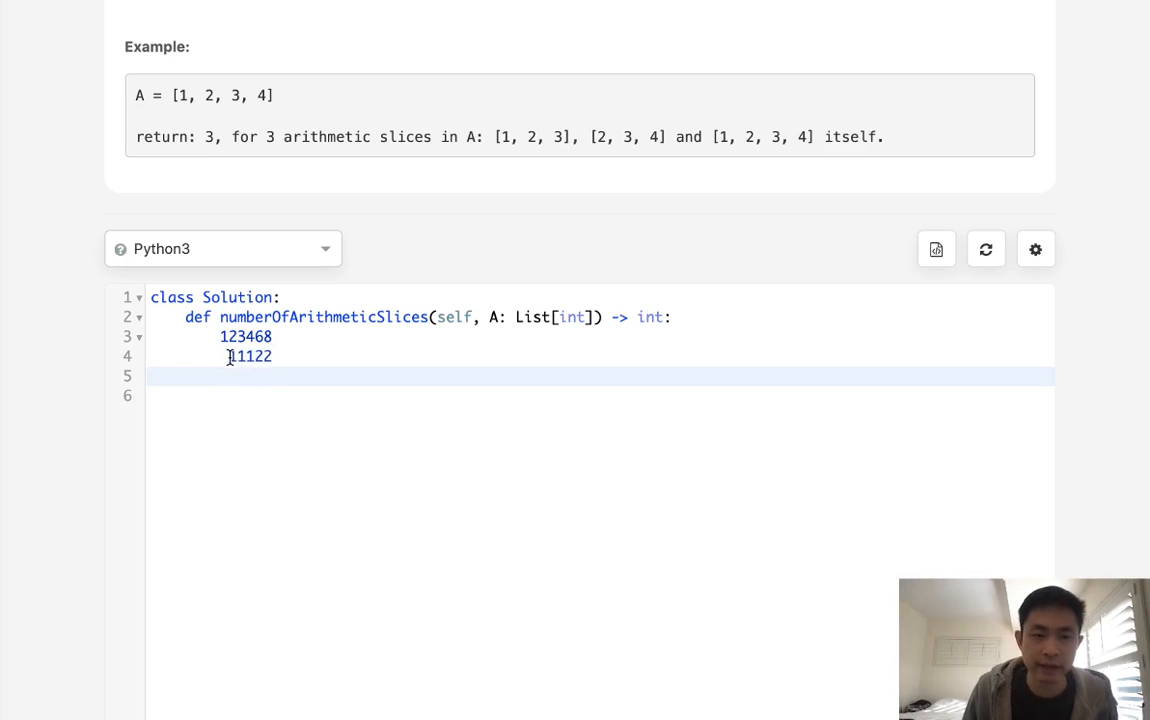
{"action": "double_click", "coordinate": [249, 357]}
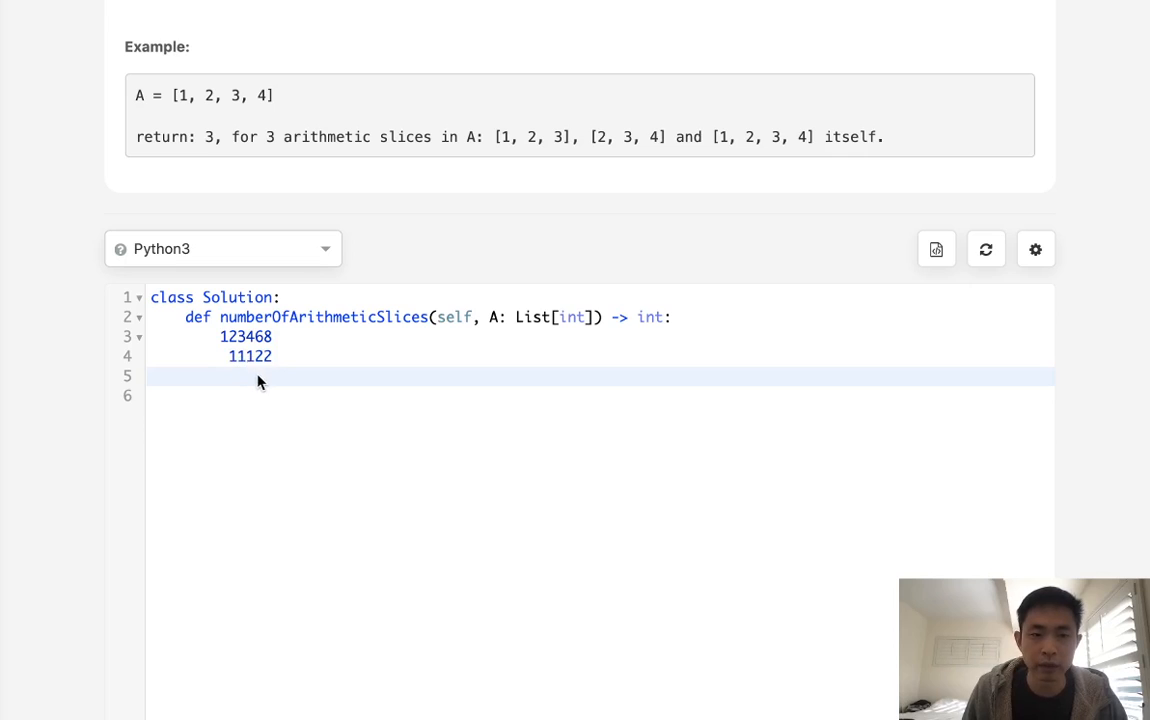
Step: Type the running slice counts 1334 under the differences
{"action": "type", "text": "1"}
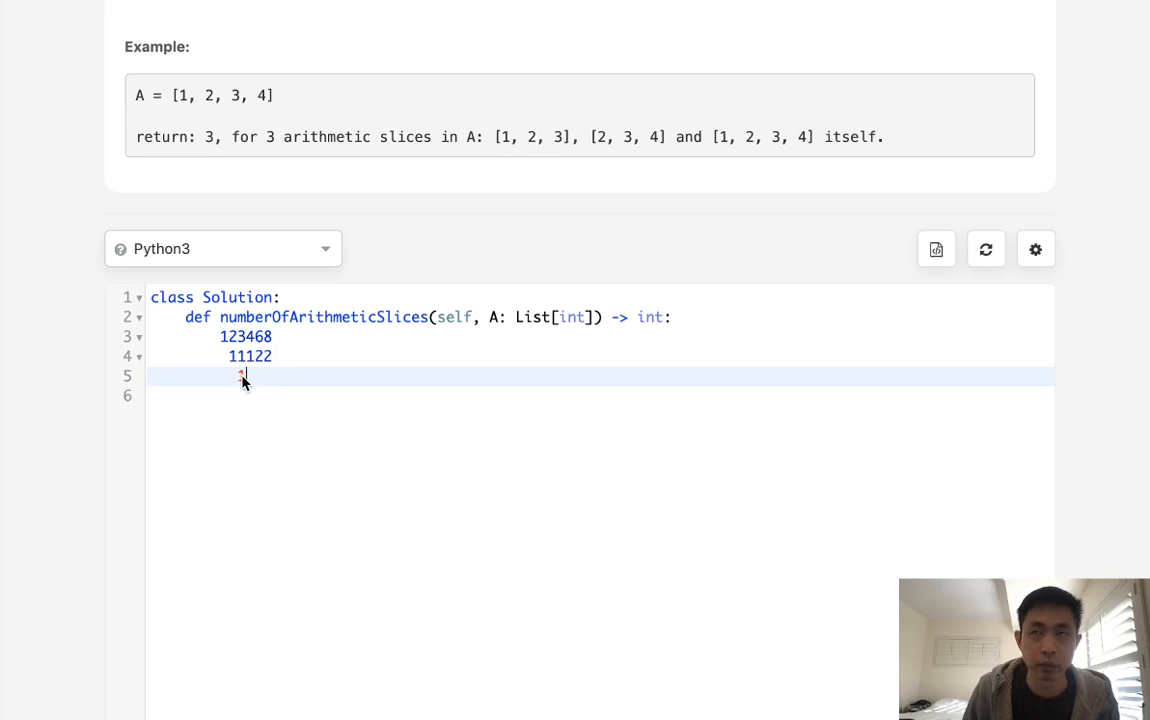
{"action": "mouse_move", "coordinate": [246, 380]}
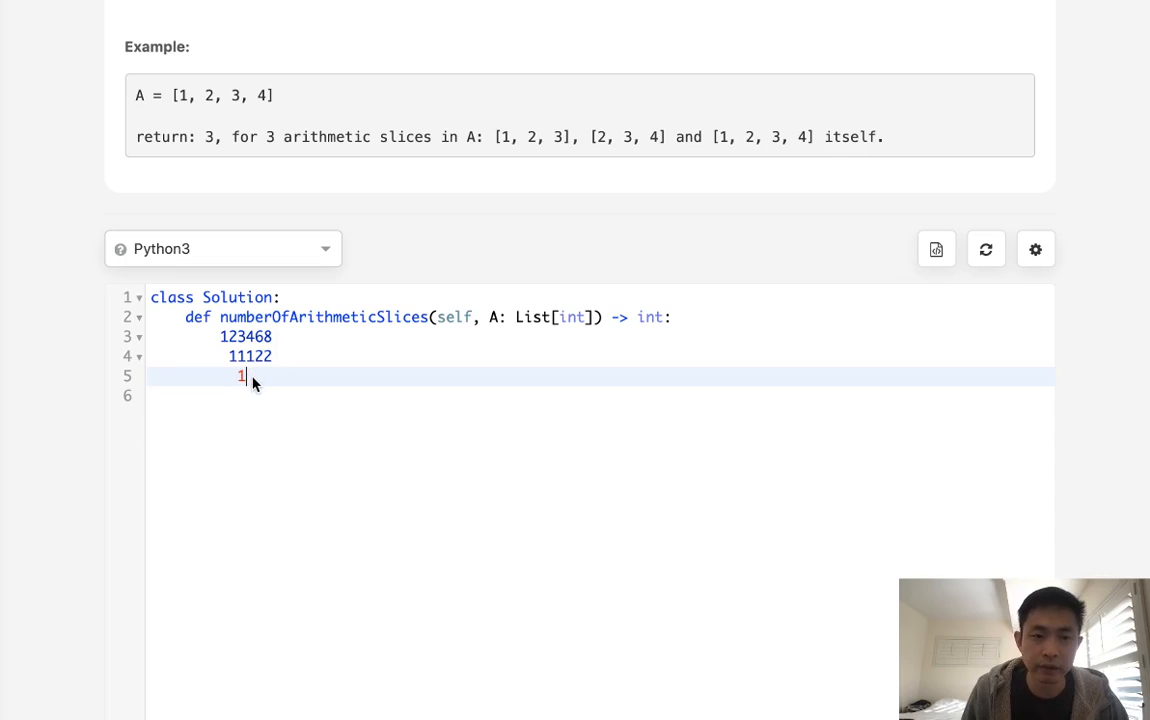
{"action": "mouse_move", "coordinate": [259, 382]}
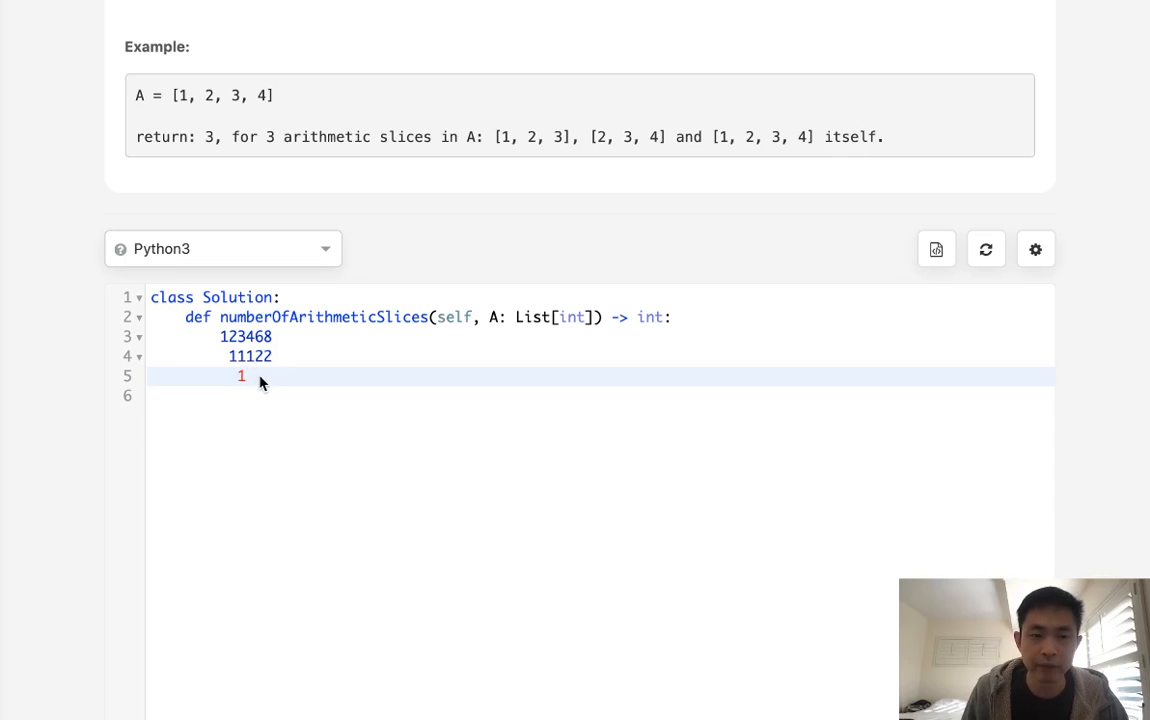
{"action": "type", "text": "2"}
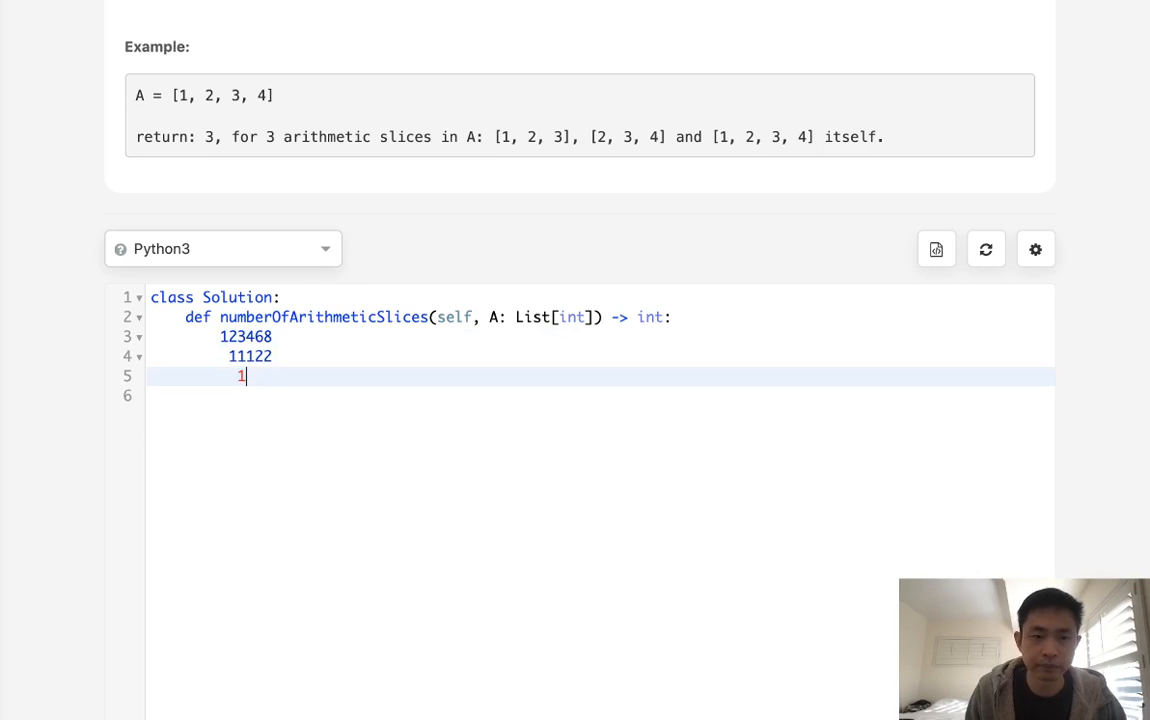
{"action": "type", "text": "3"}
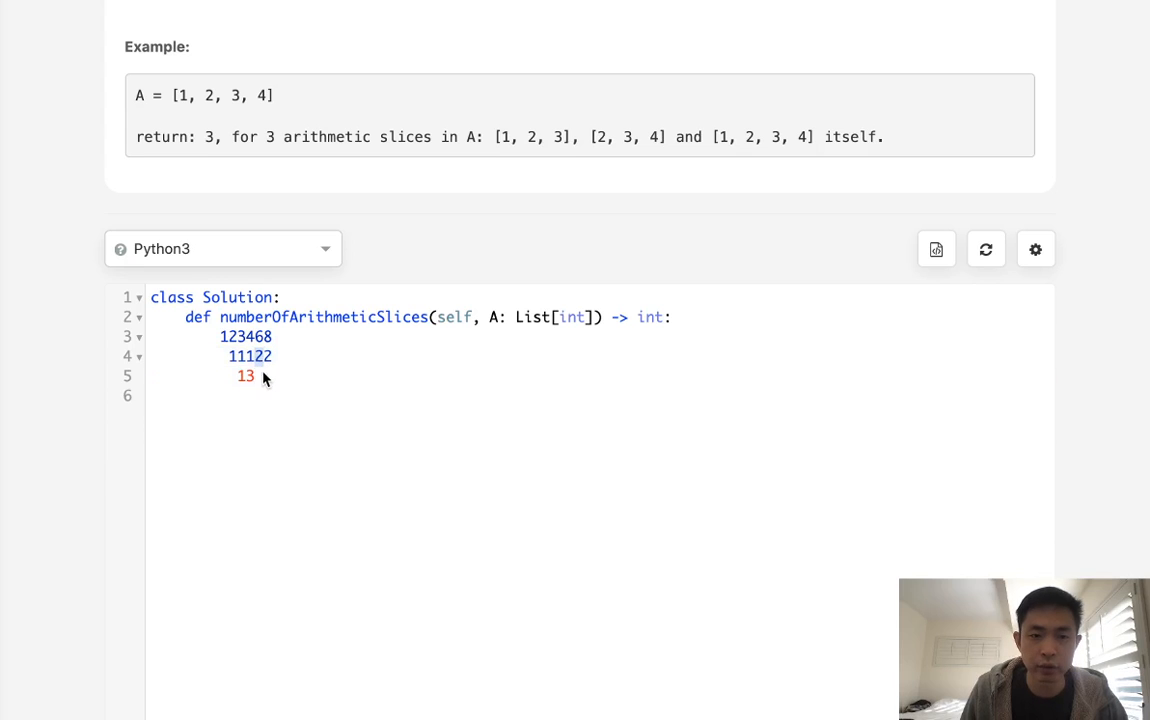
{"action": "type", "text": "34"}
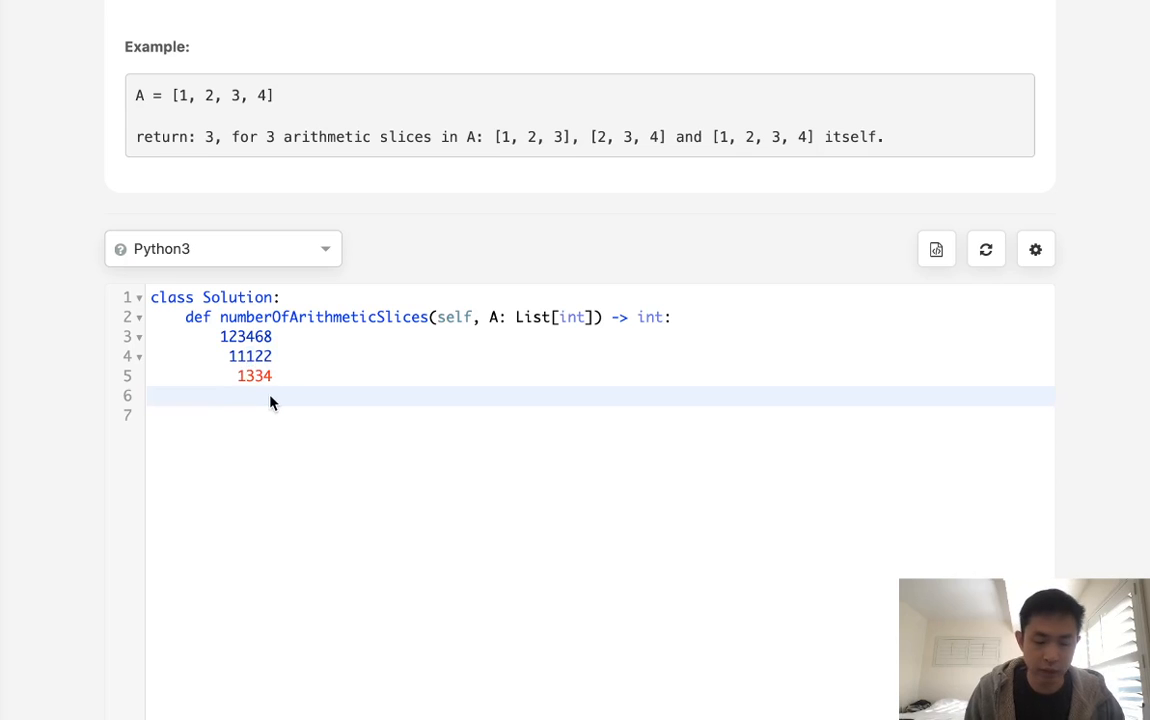
Step: Type the sum 1+2+3+4 on the line below the counts
{"action": "type", "text": "1"}
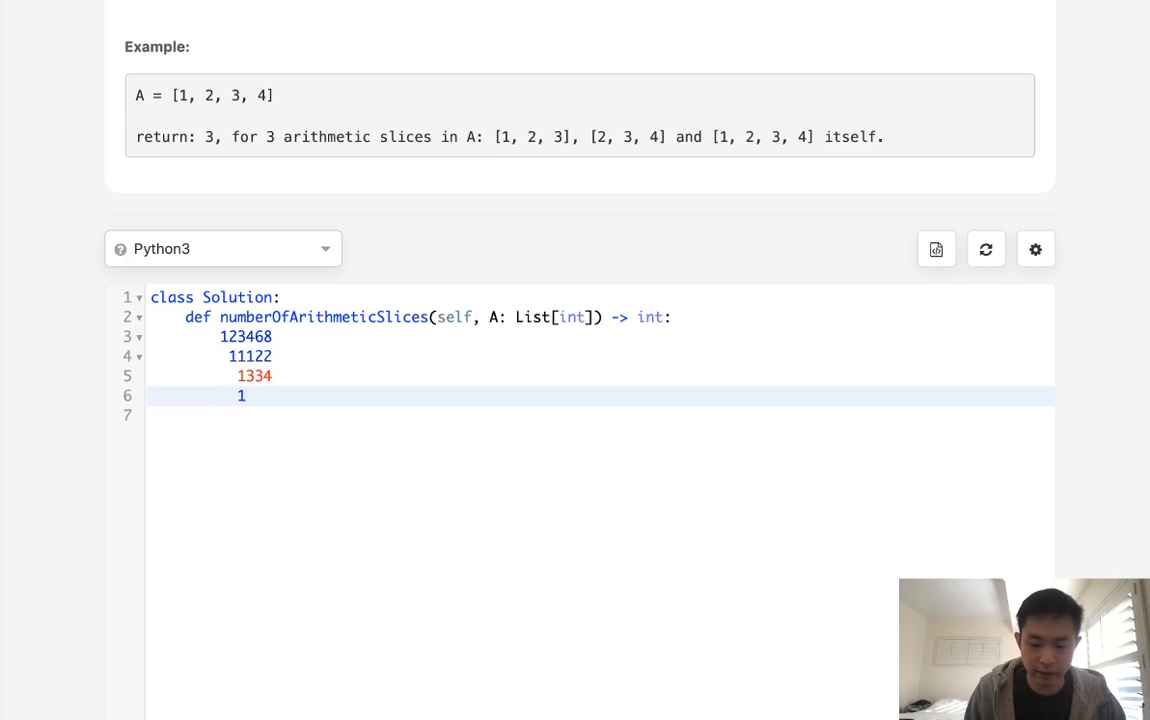
{"action": "type", "text": "+2+"}
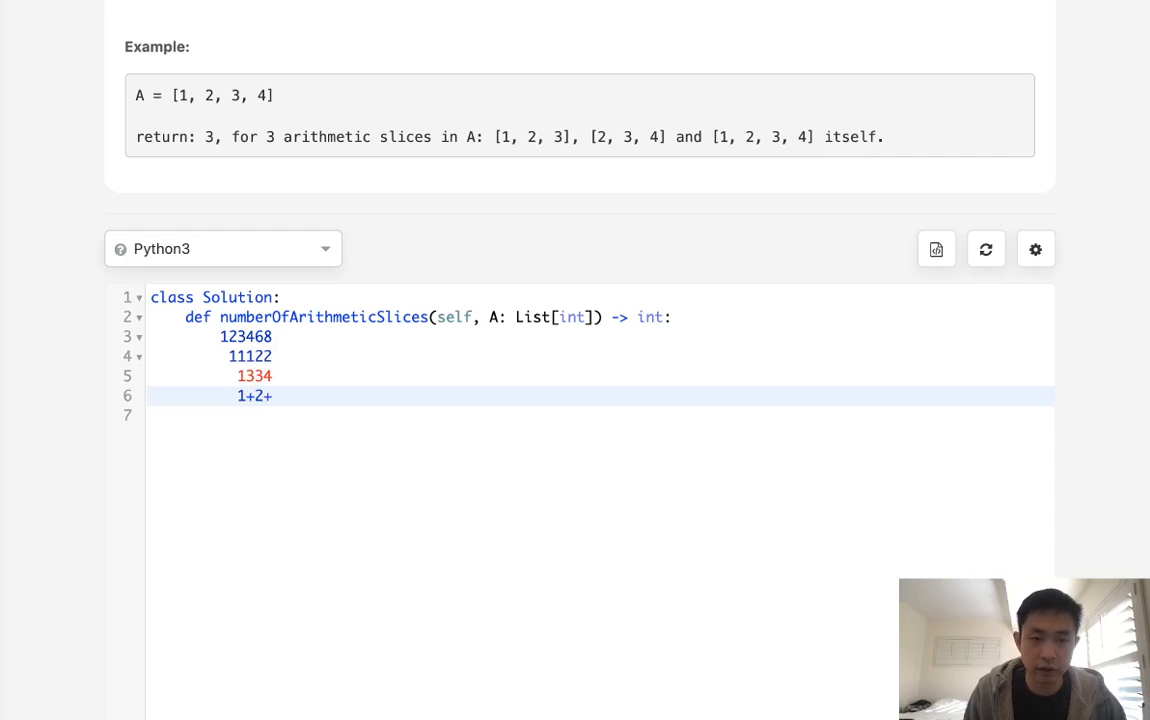
{"action": "type", "text": "3+4"}
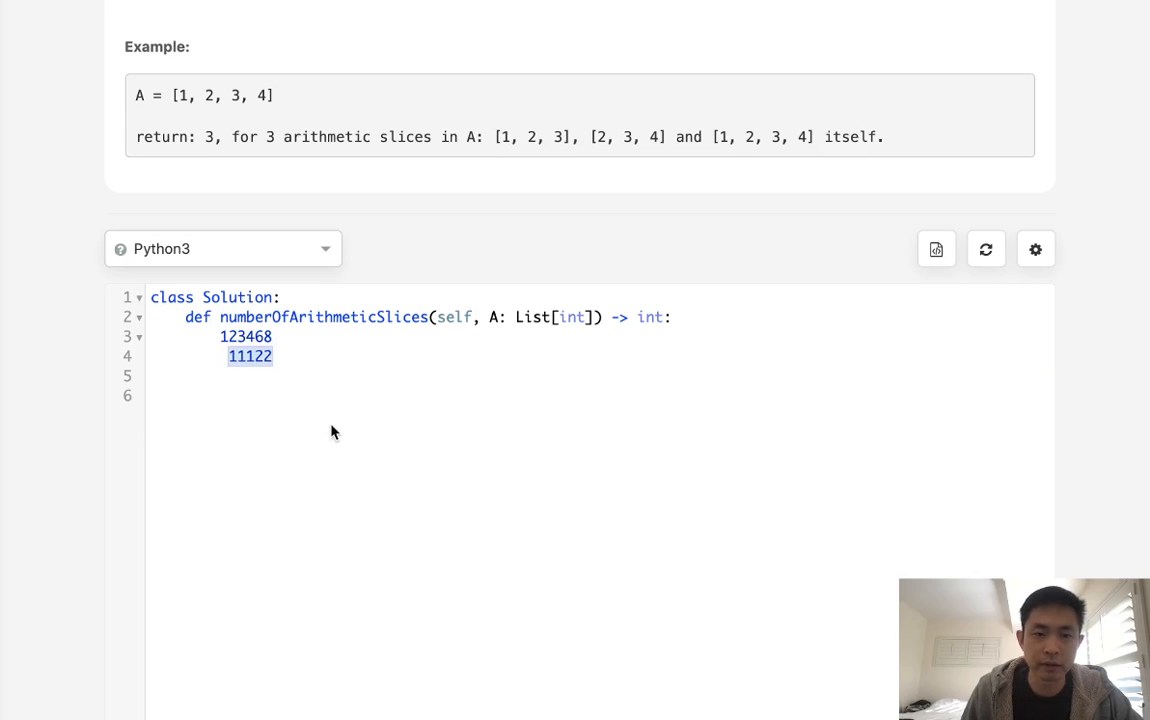
{"action": "mouse_move", "coordinate": [331, 360]}
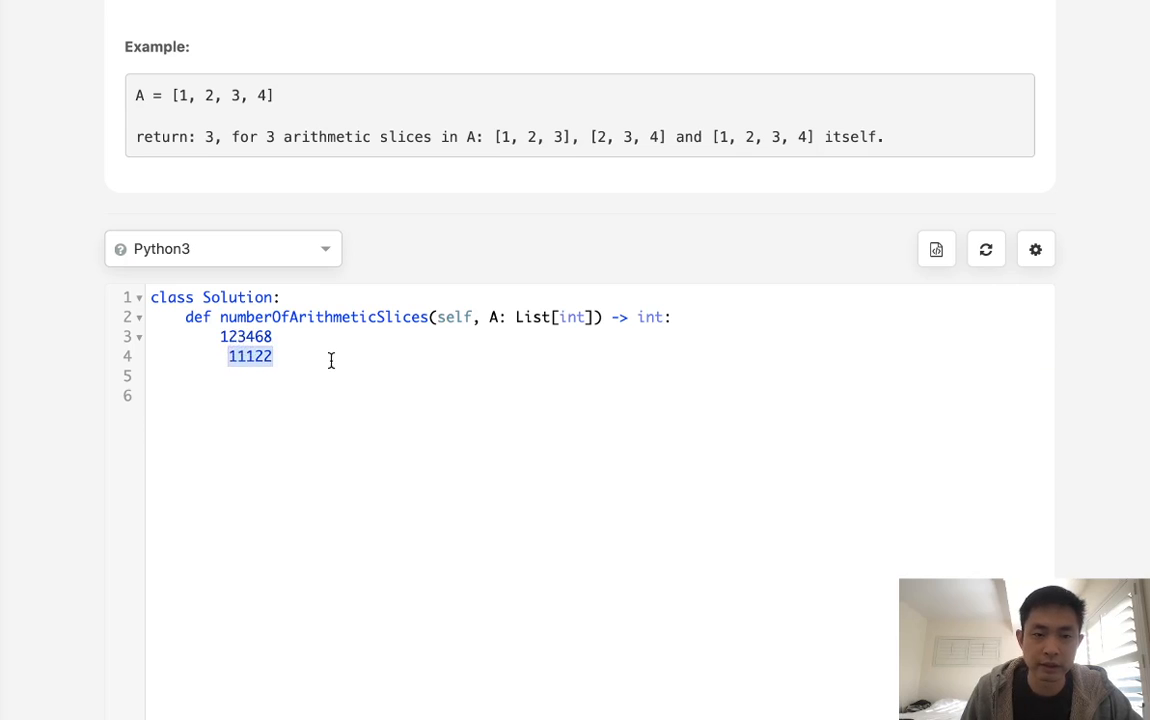
Step: Place the cursor on the counts note line in the editor
{"action": "left_click", "coordinate": [243, 356]}
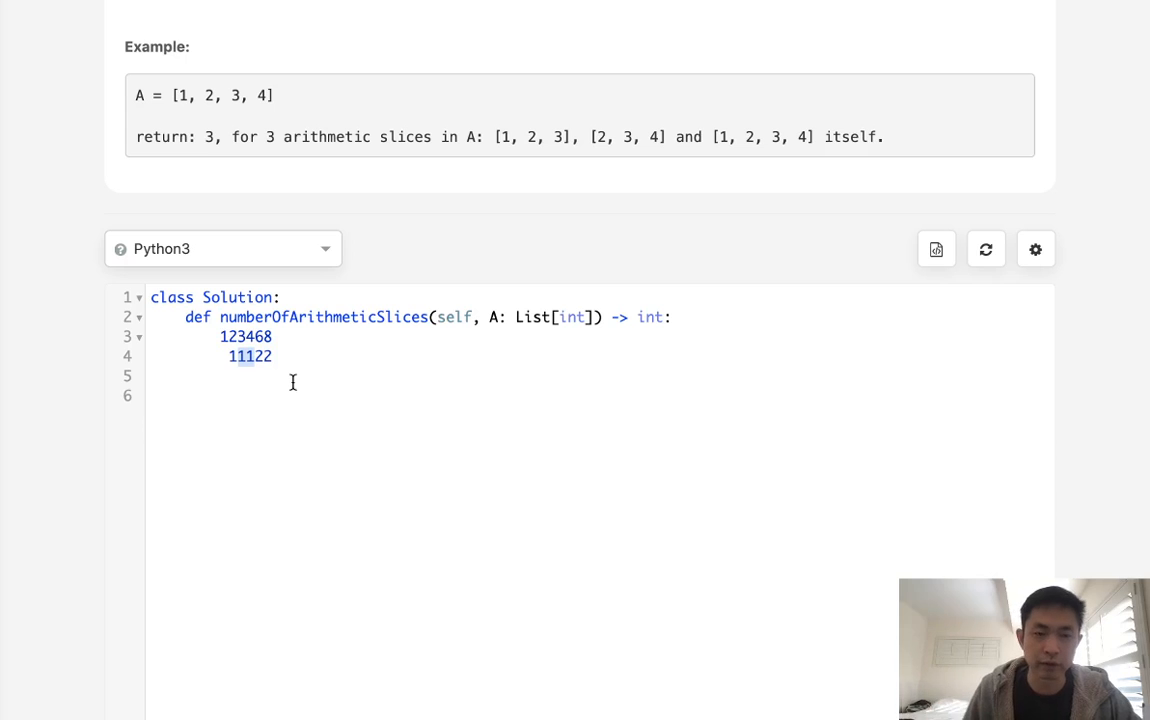
Step: Replace the scratch notes with N = len(A) and dp = [None]*(N-1)
{"action": "left_click_drag", "start_coordinate": [217, 336], "coordinate": [237, 375]}
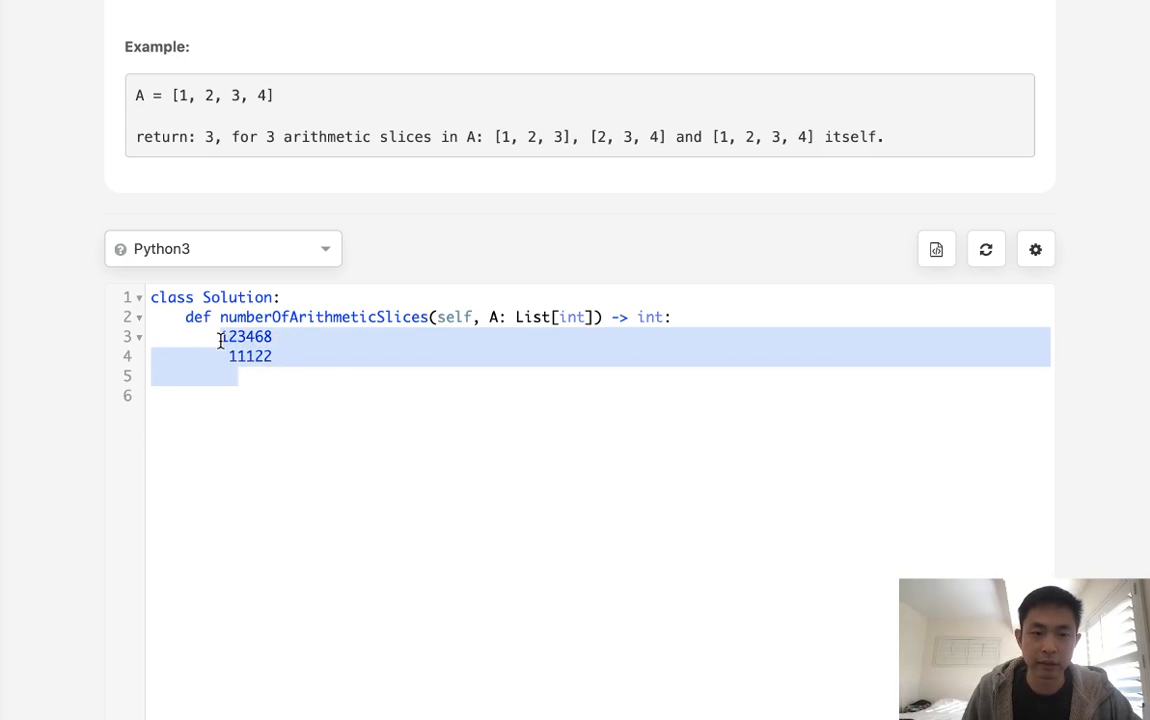
{"action": "key", "text": "Delete"}
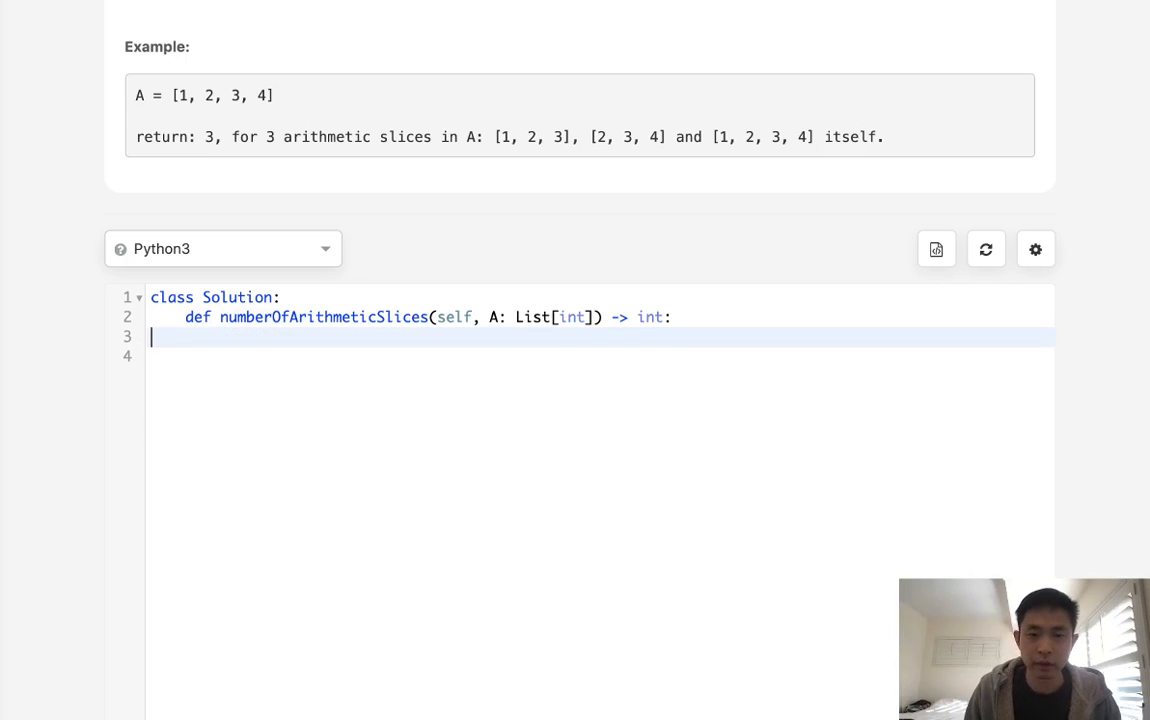
{"action": "type", "text": "N ="}
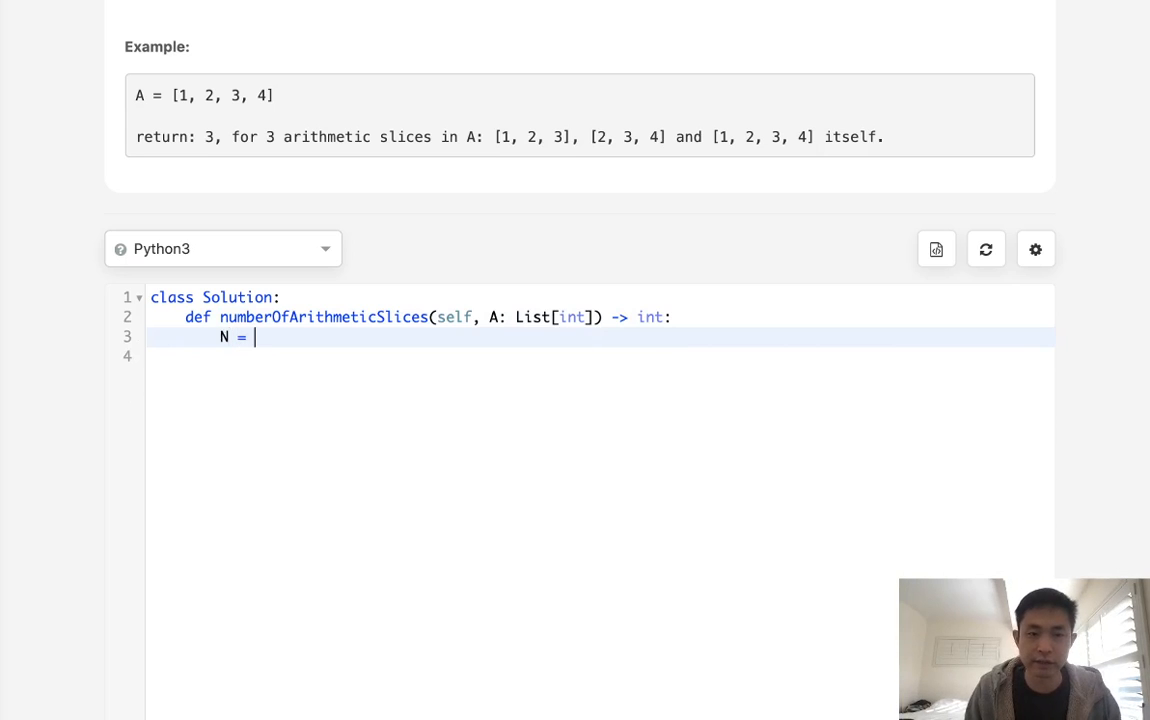
{"action": "type", "text": "len(A)"}
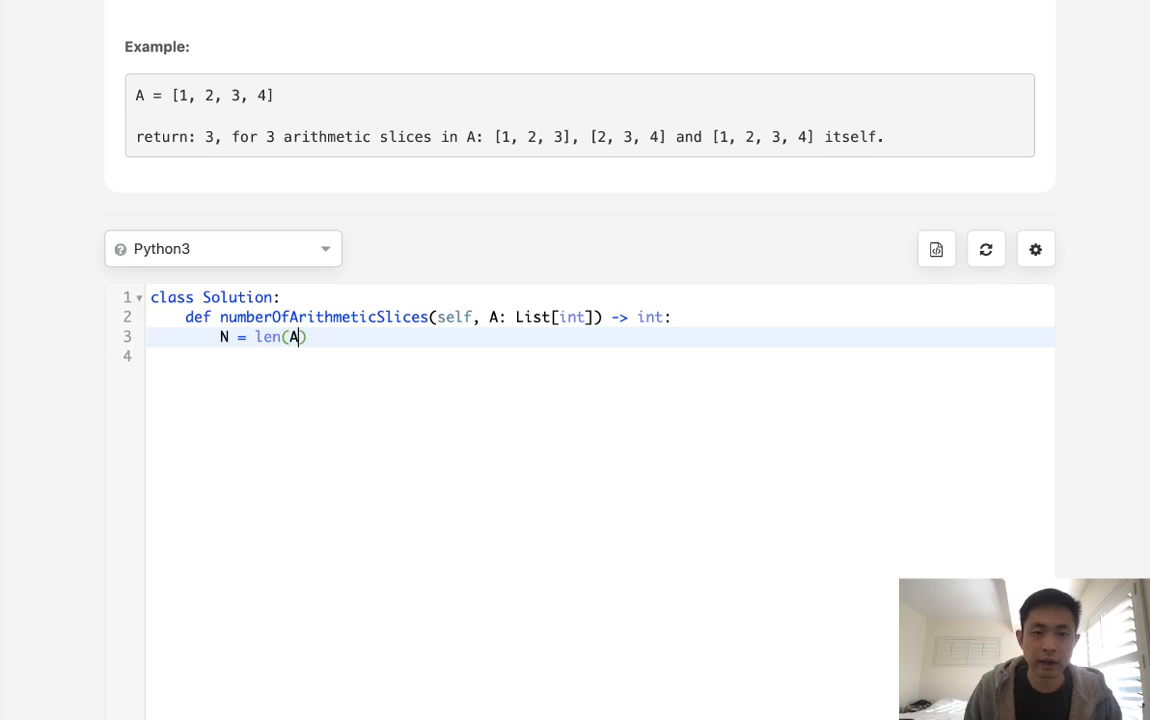
{"action": "type", "text": "dp ="}
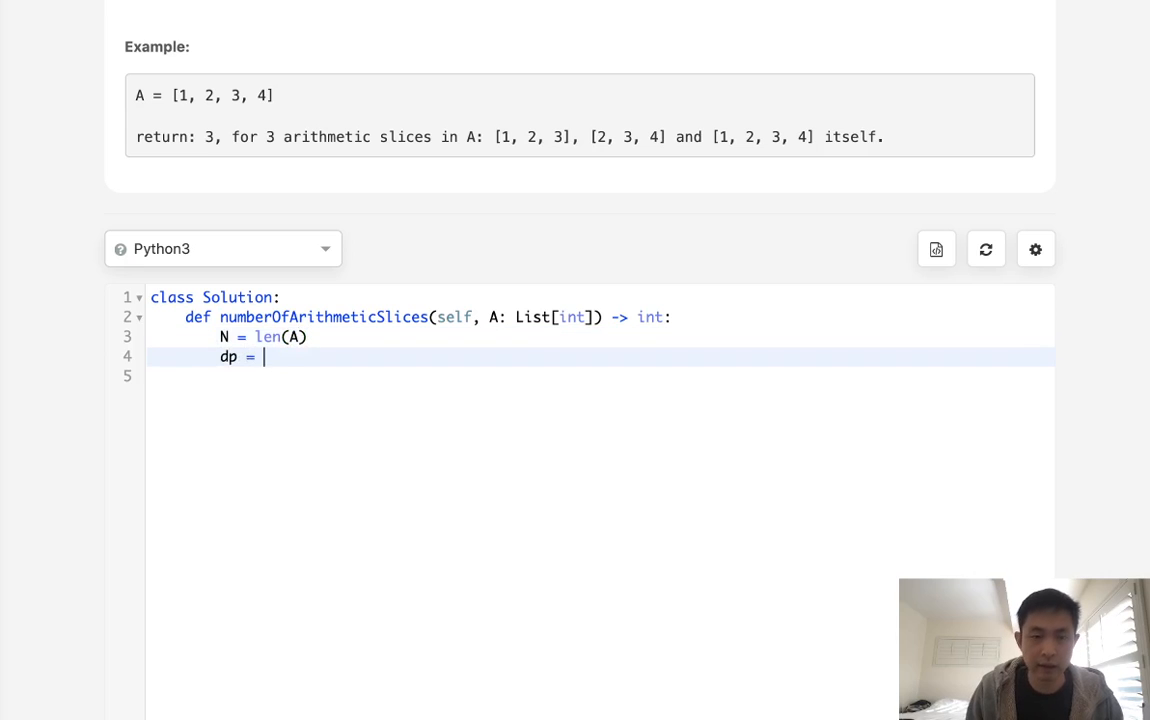
{"action": "type", "text": "[None]"}
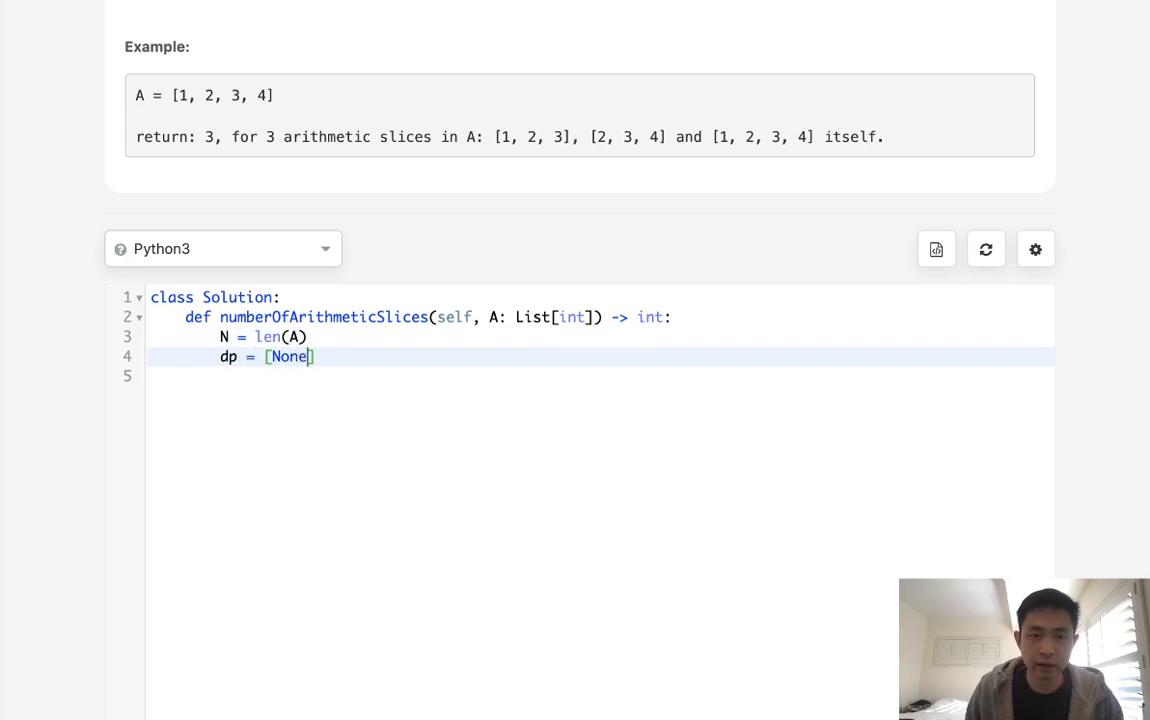
{"action": "type", "text": "*("}
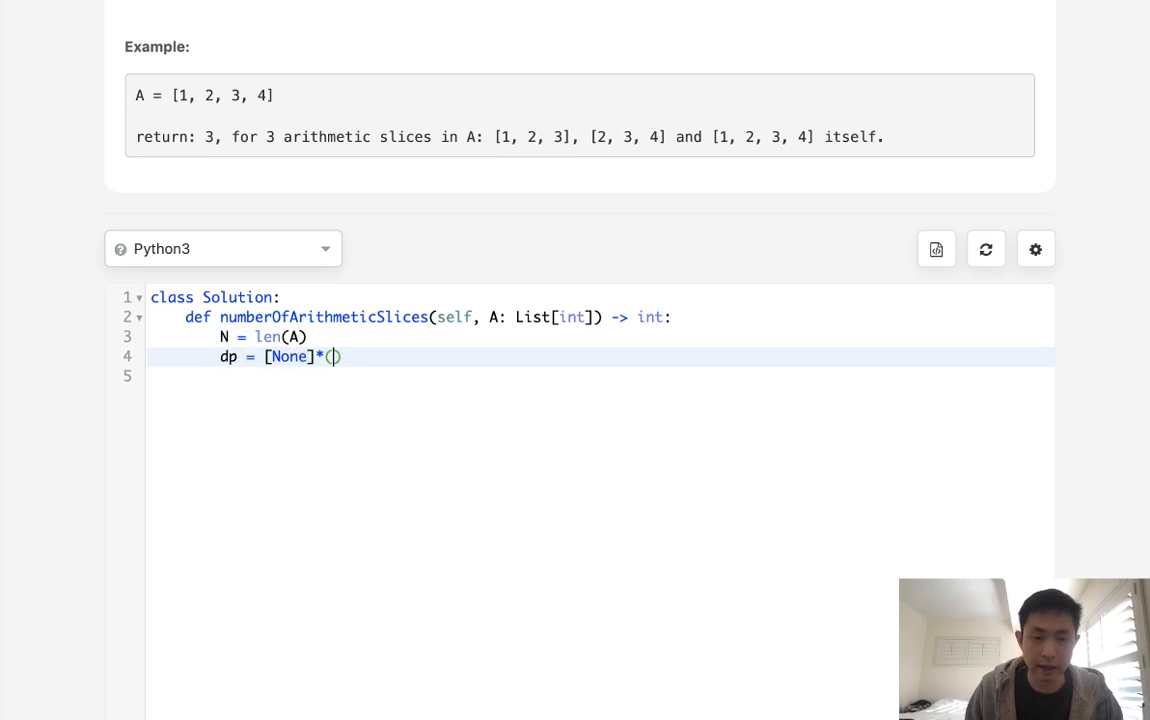
{"action": "type", "text": "N-1)"}
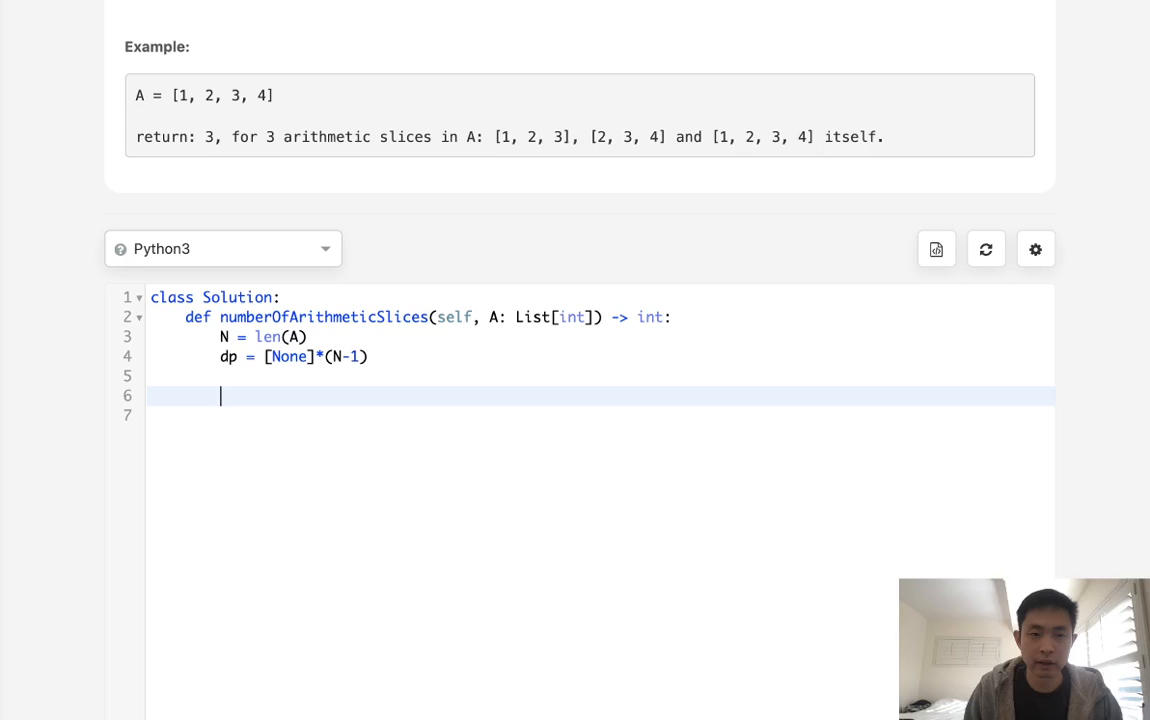
Step: Add a loop over range(1, N) setting dp[i-1] = A[i]-A[i-1]
{"action": "type", "text": "for i in range("}
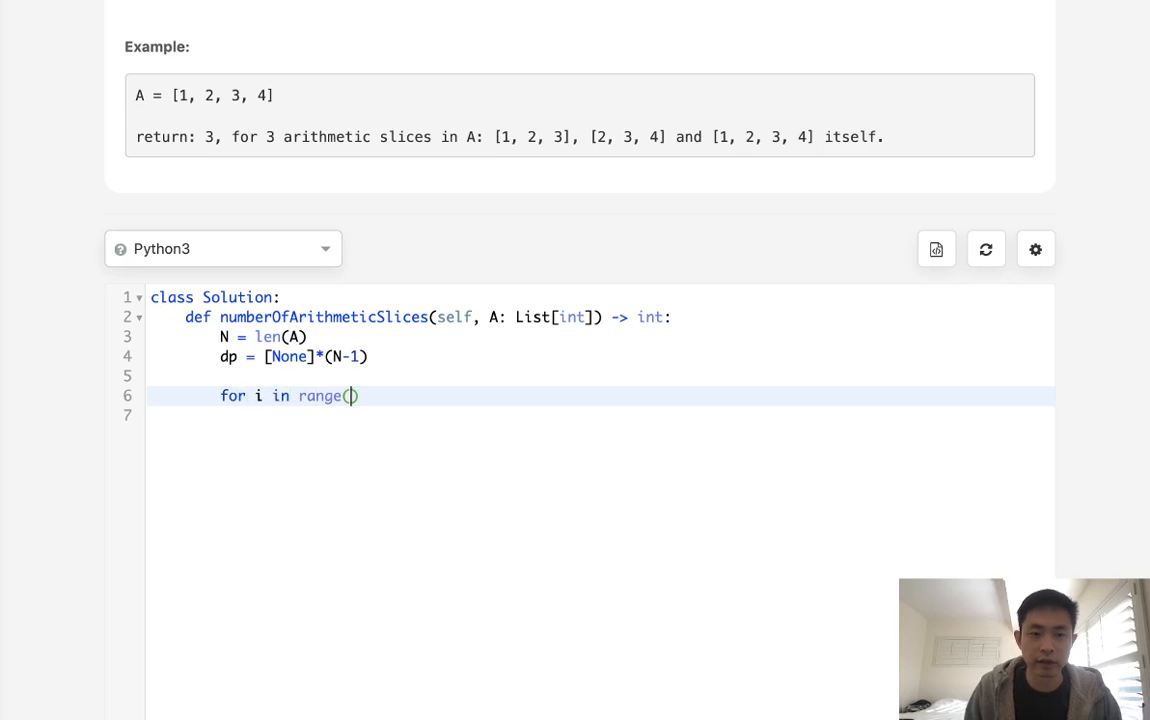
{"action": "type", "text": "1,"}
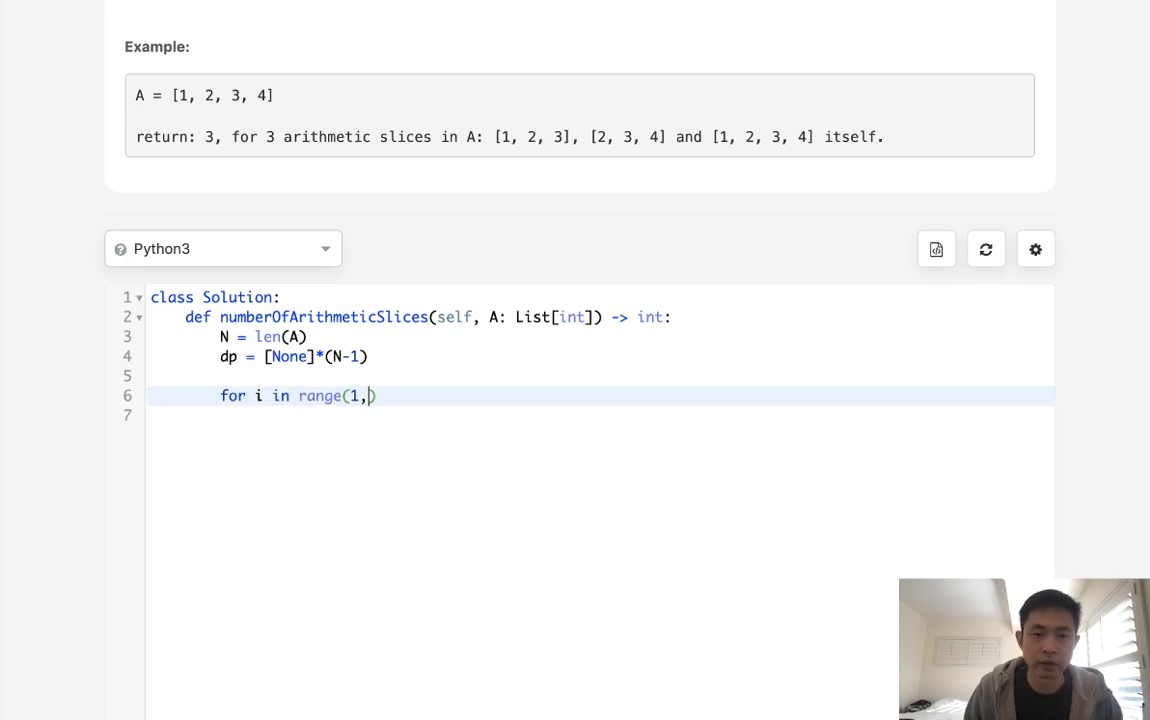
{"action": "type", "text": "N)"}
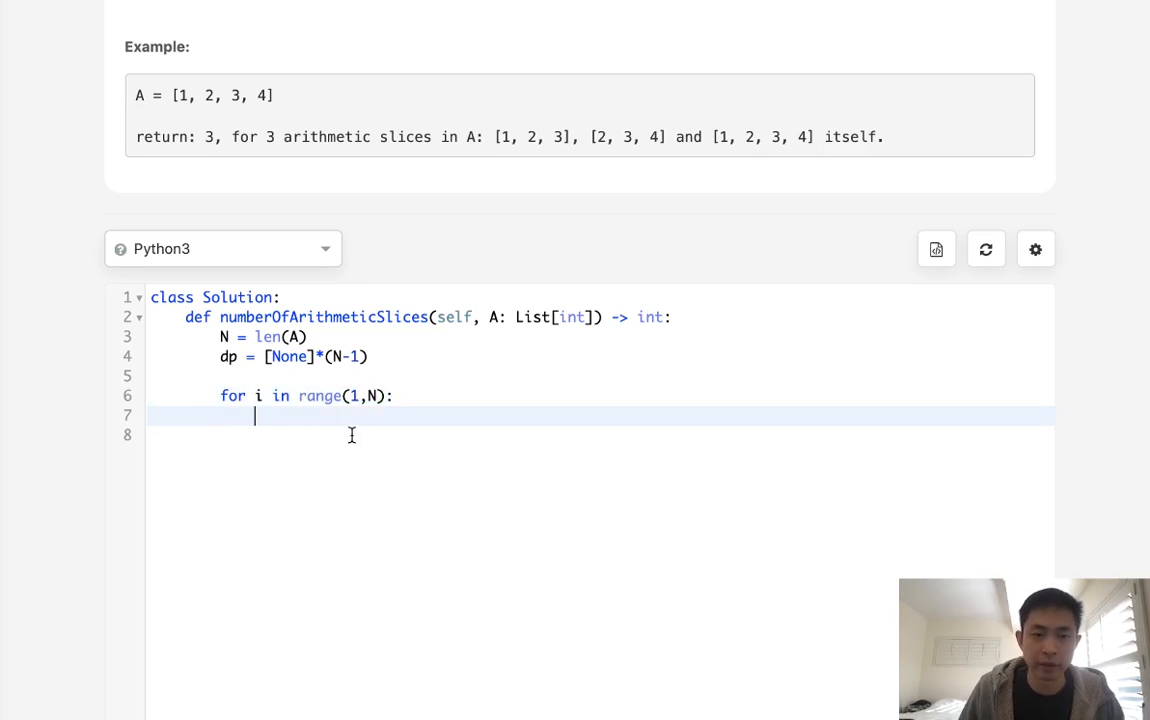
{"action": "mouse_move", "coordinate": [356, 418]}
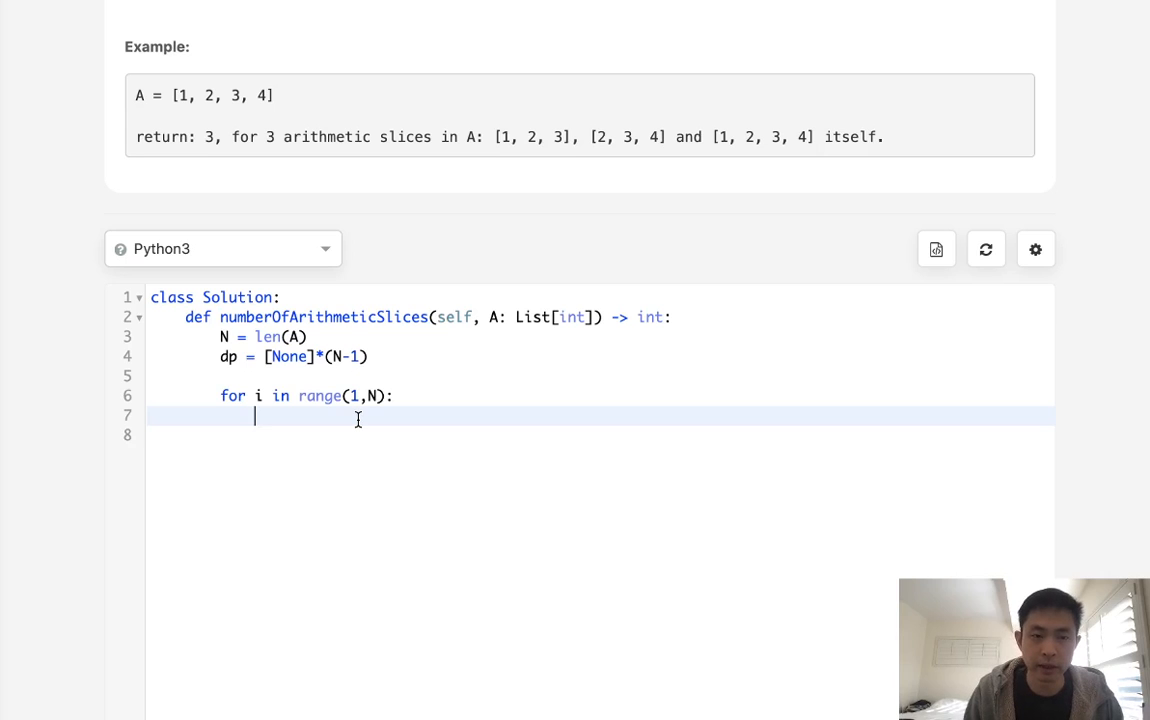
{"action": "type", "text": "dp["}
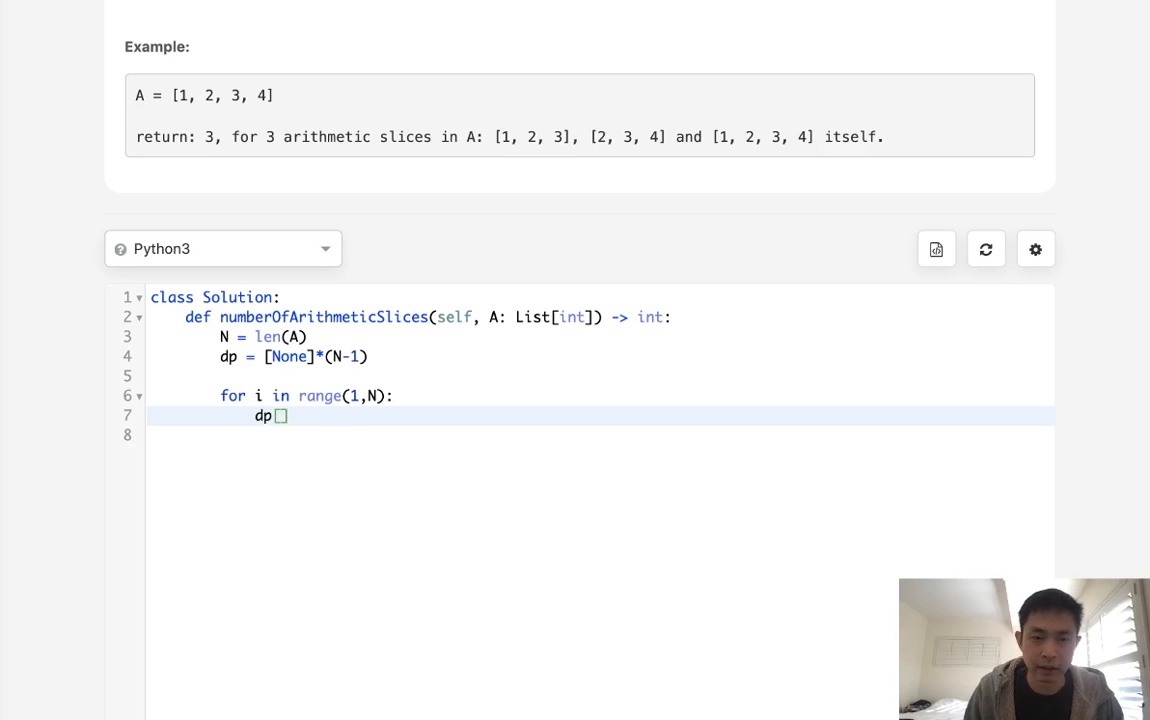
{"action": "type", "text": "[i-1]"}
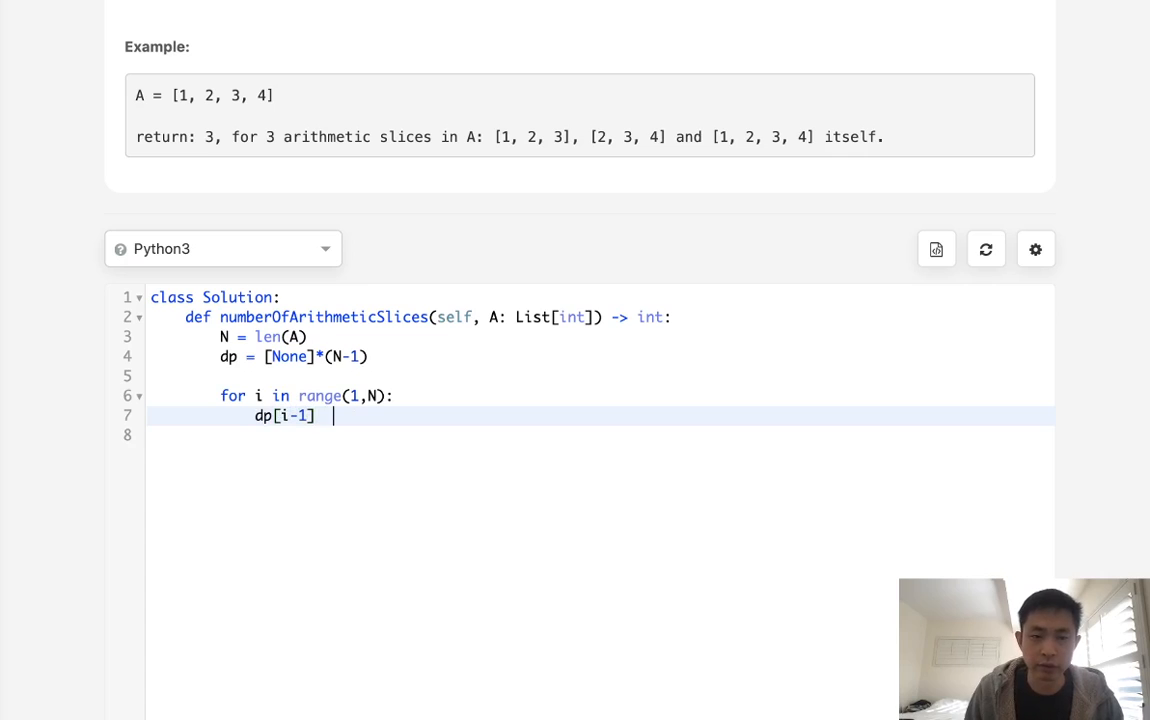
{"action": "type", "text": "= A[]"}
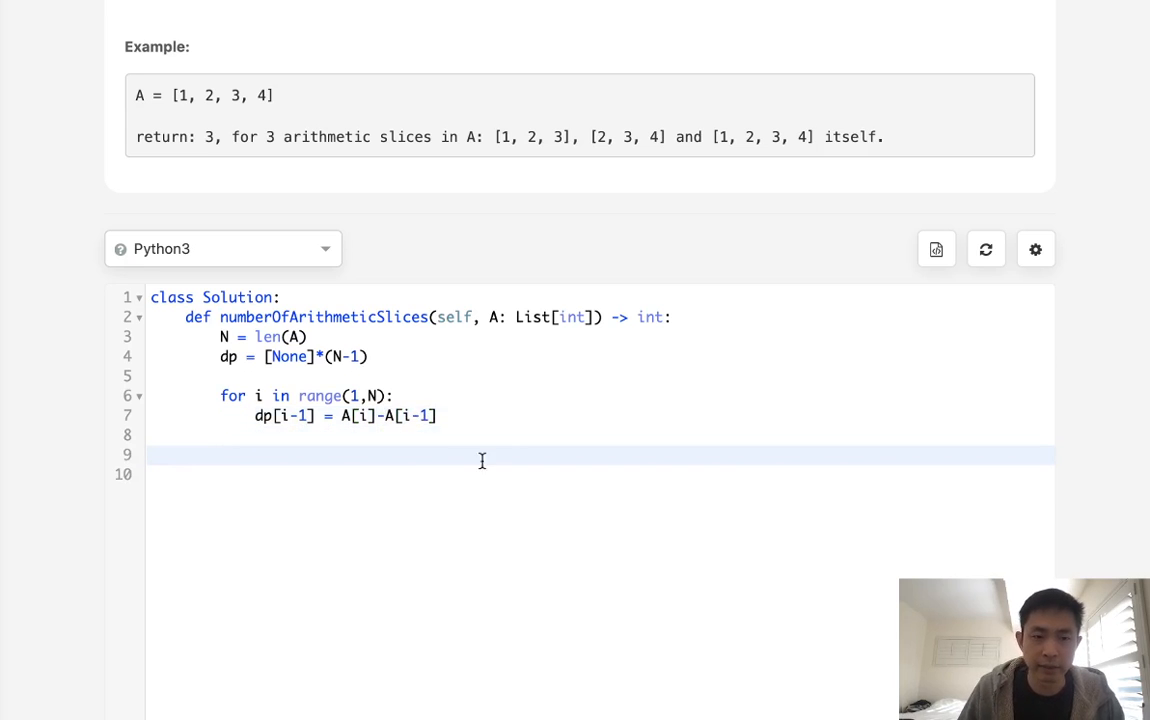
Step: Initialize output = 0 and m = 1, and start a loop over range(1, len(dp))
{"action": "scroll", "scroll_direction": "down", "scroll_amount": 3}
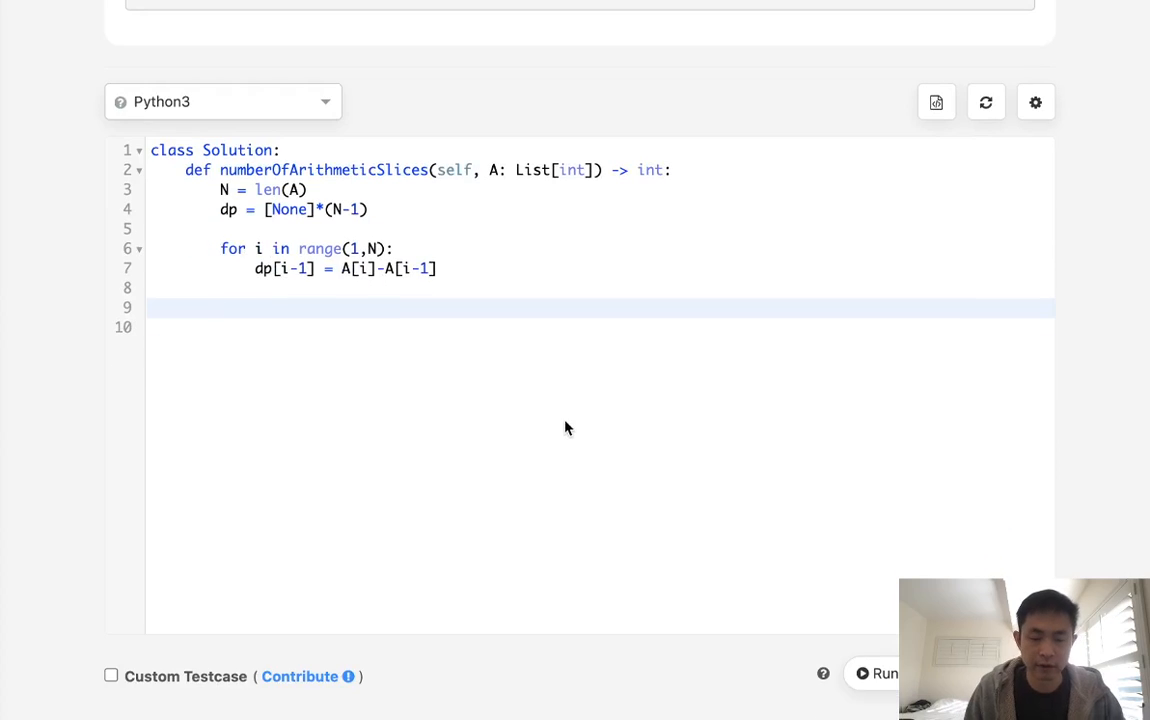
{"action": "type", "text": "output = 0"}
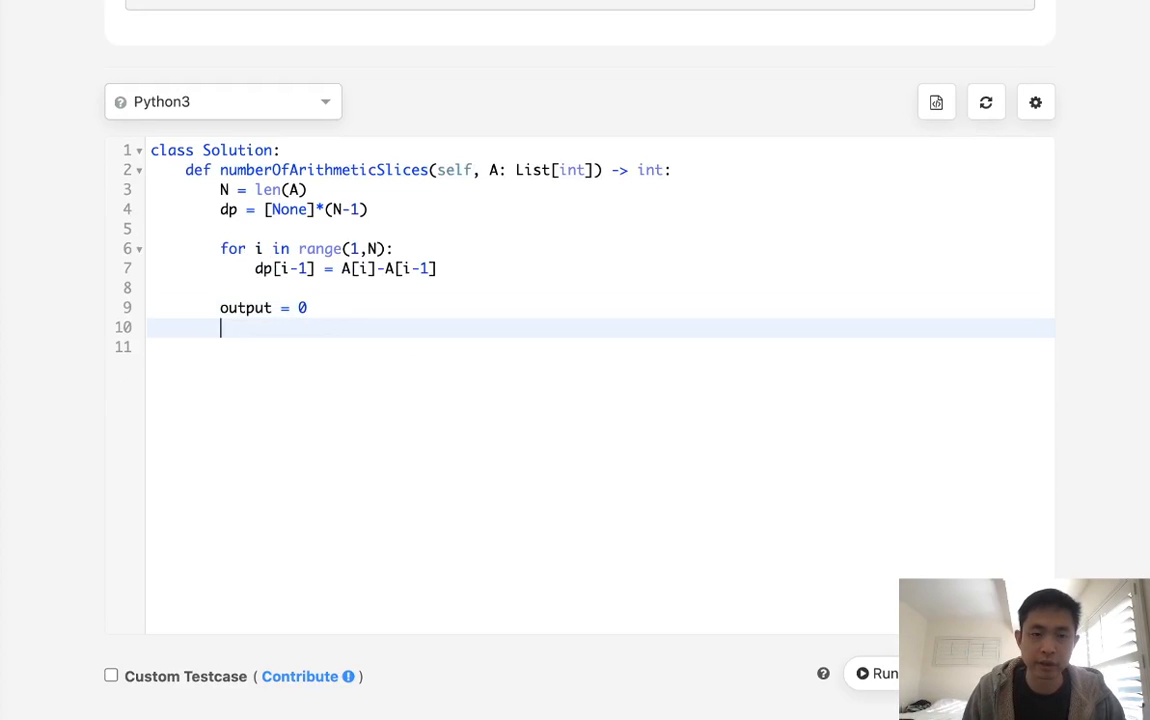
{"action": "type", "text": "m = 1"}
{"action": "type", "text": "for "}
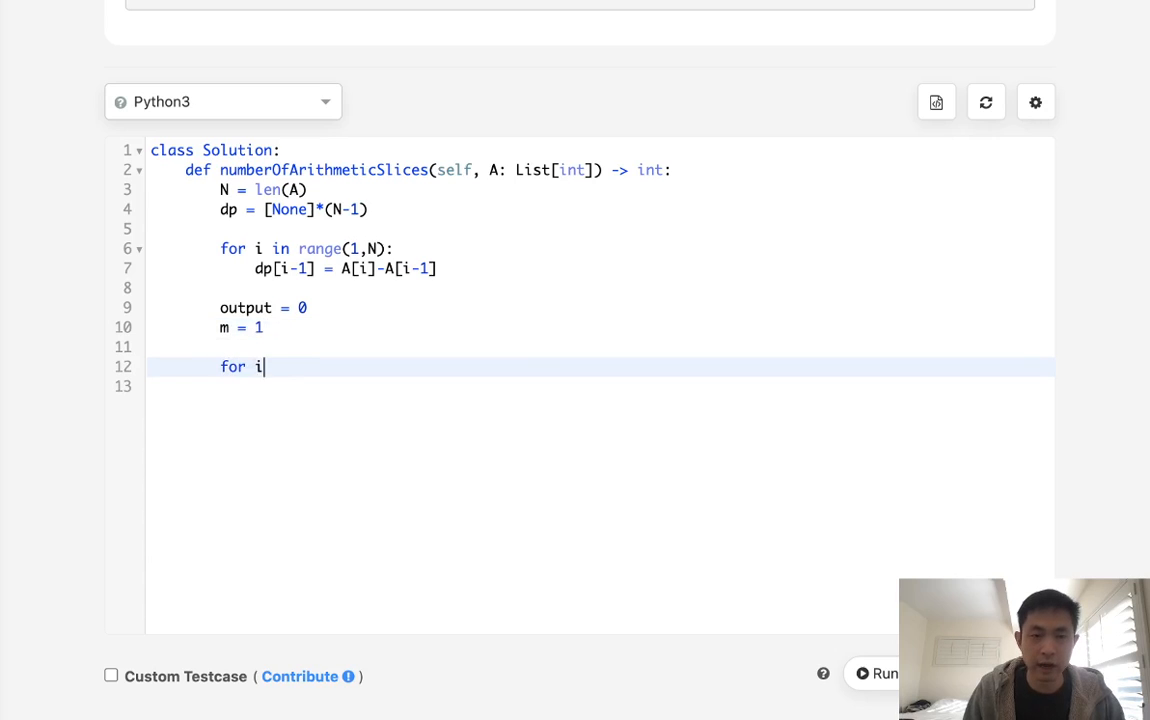
{"action": "type", "text": "in range(1"}
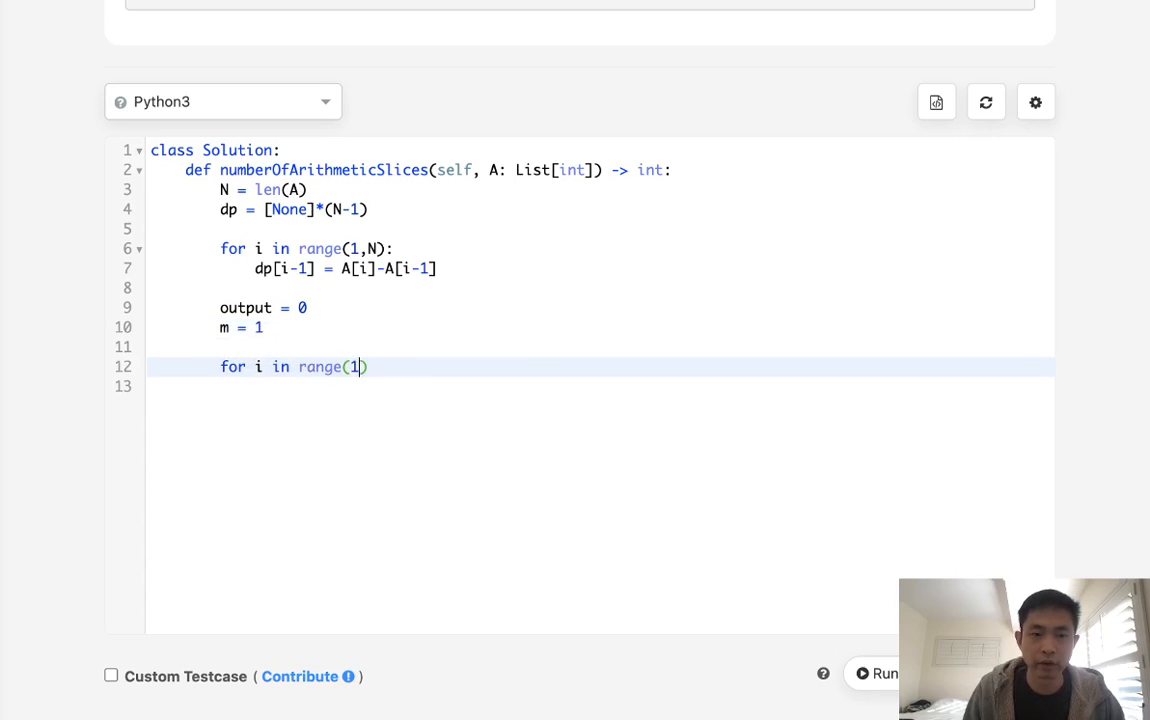
{"action": "type", "text": "len("}
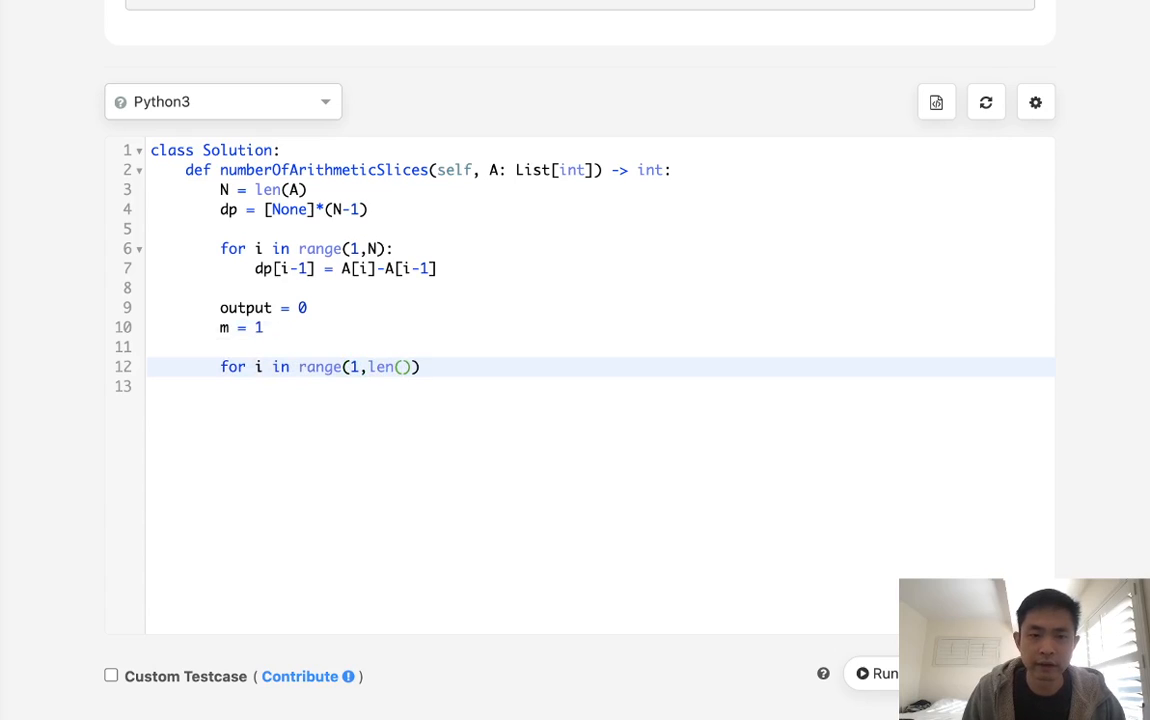
{"action": "type", "text": "dp):"}
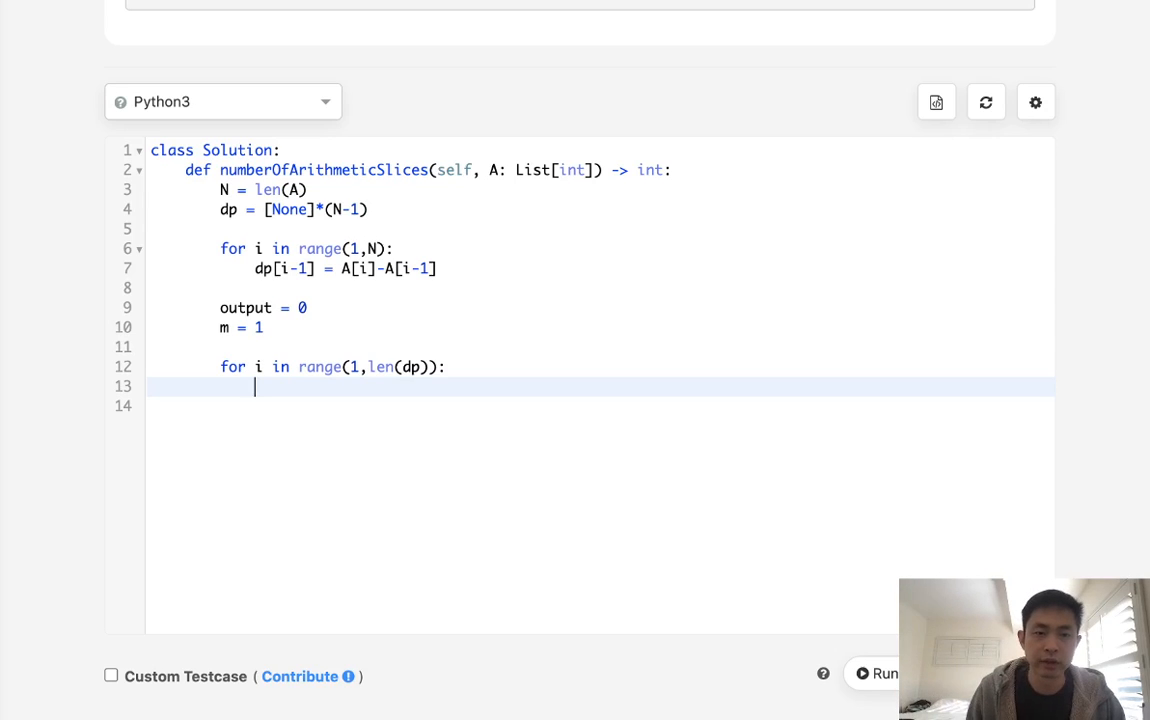
Step: When dp[i]==dp[i-1], add m to output and increment m by 1
{"action": "type", "text": "i"}
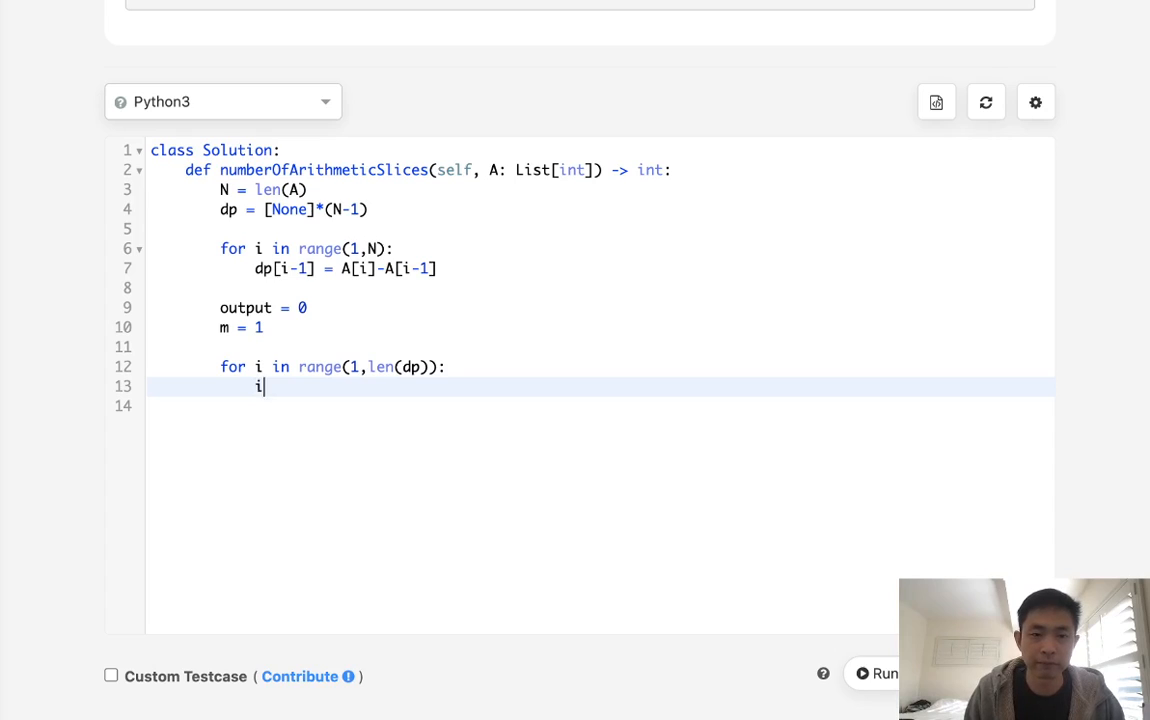
{"action": "type", "text": "f dp[i]"}
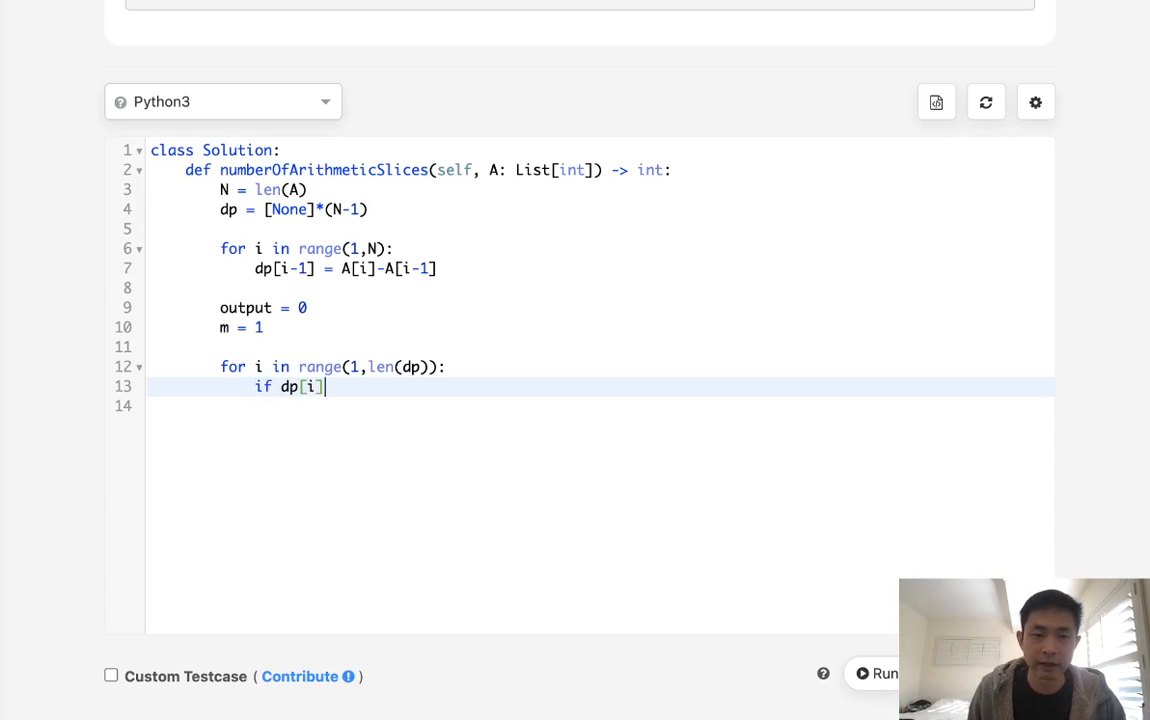
{"action": "type", "text": "==dp[]"}
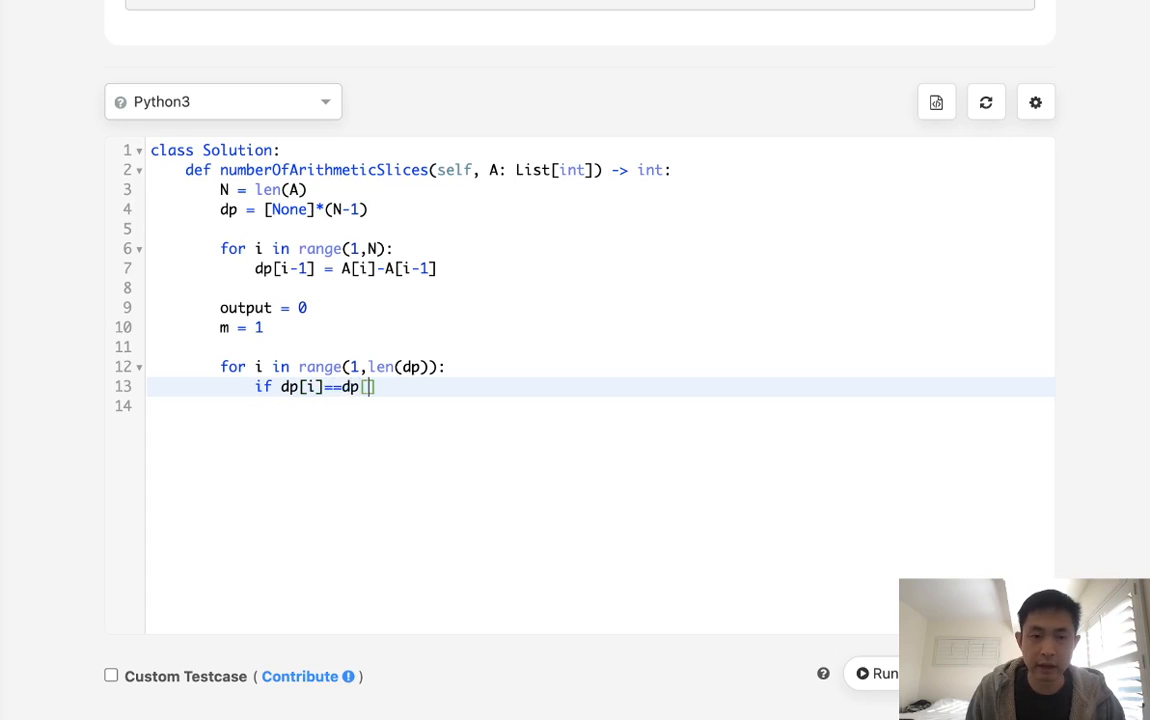
{"action": "type", "text": "i-1]L"}
{"action": "left_click", "coordinate": [600, 406]}
{"action": "type", "text": "output ="}
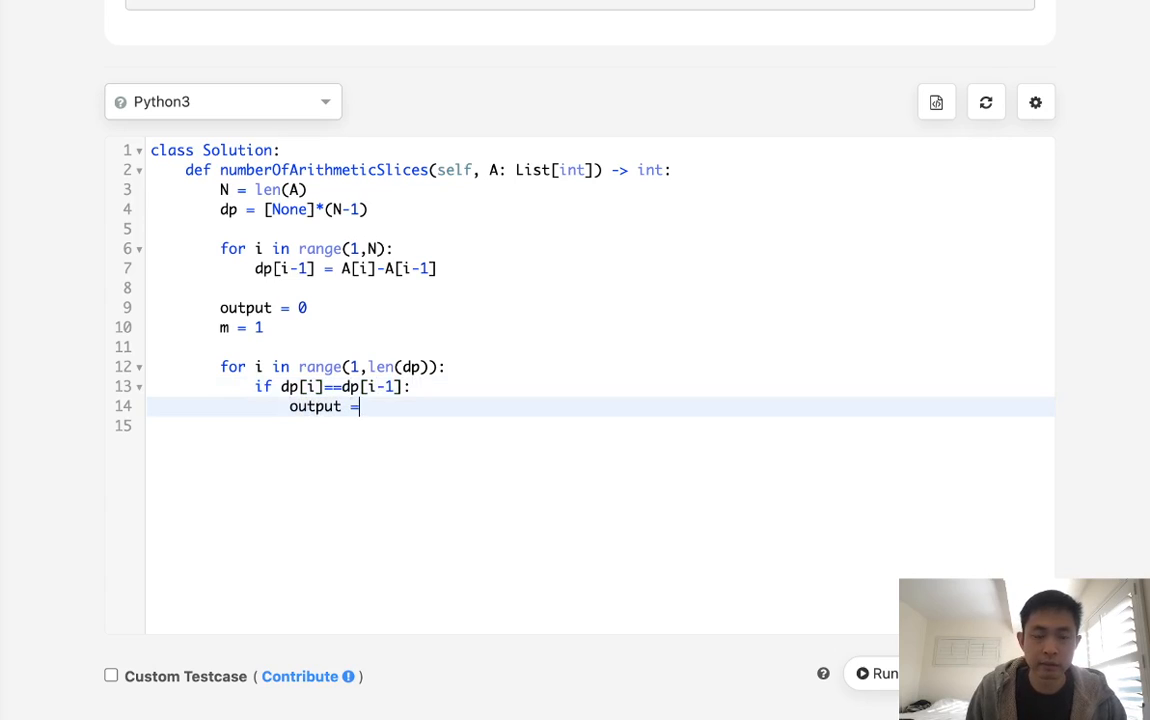
{"action": "key", "text": "backspace"}
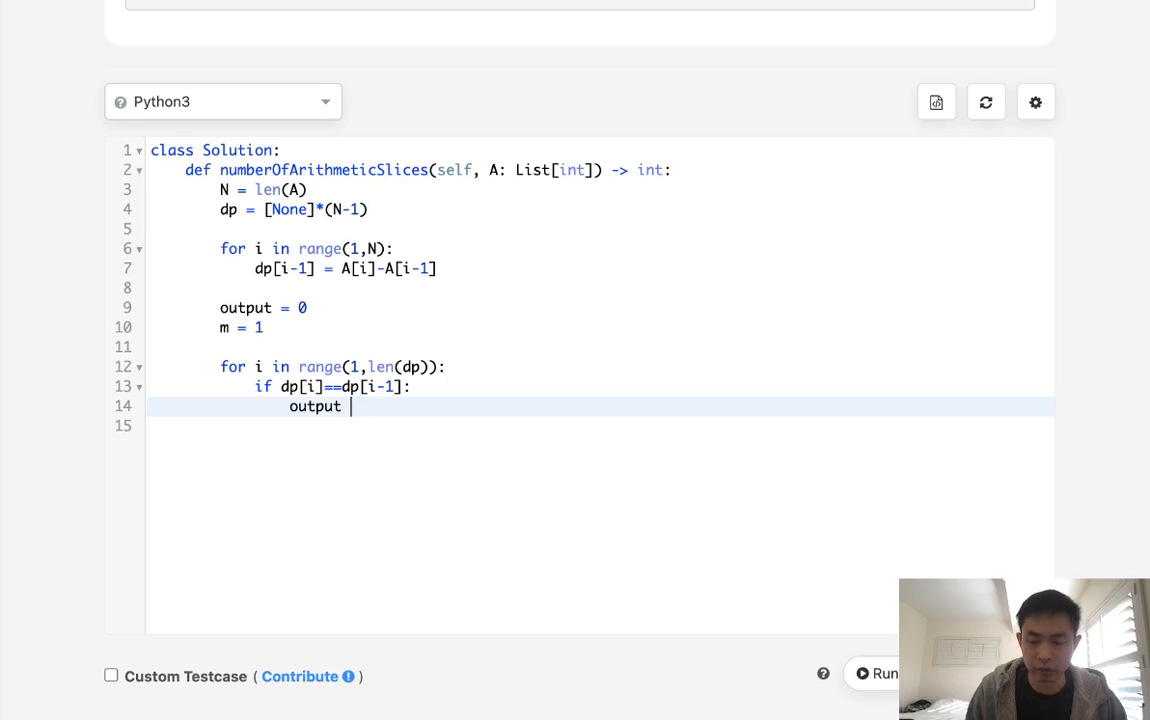
{"action": "type", "text": "+= m"}
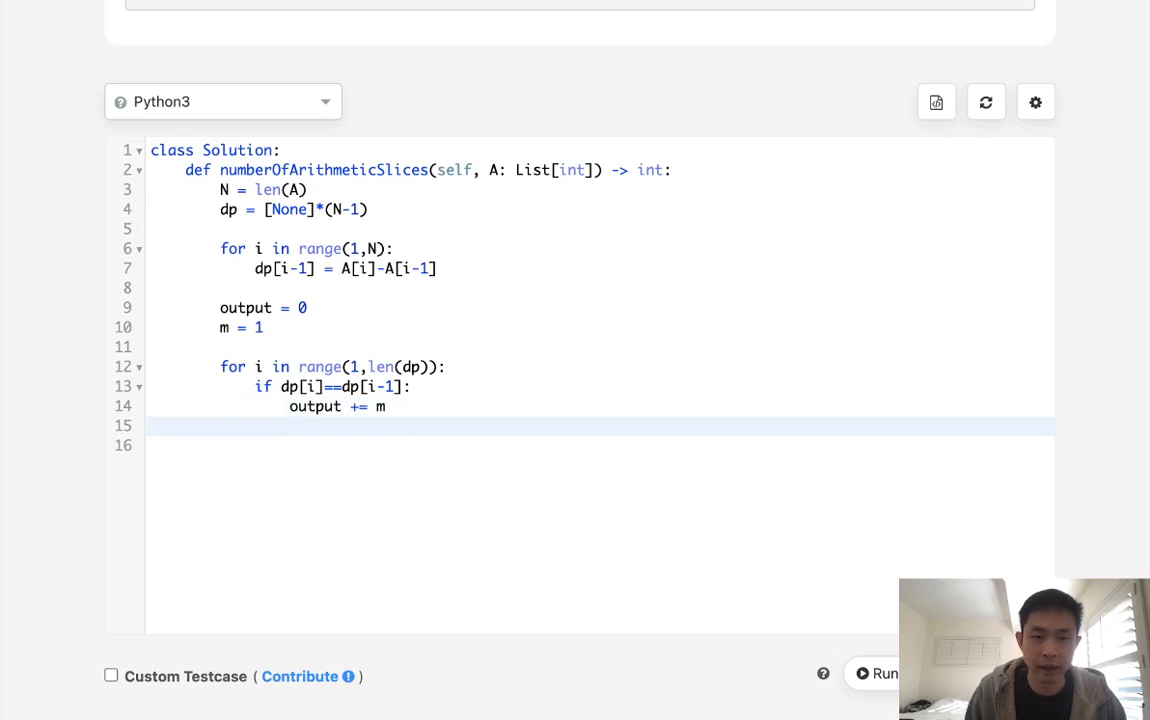
{"action": "type", "text": "m"}
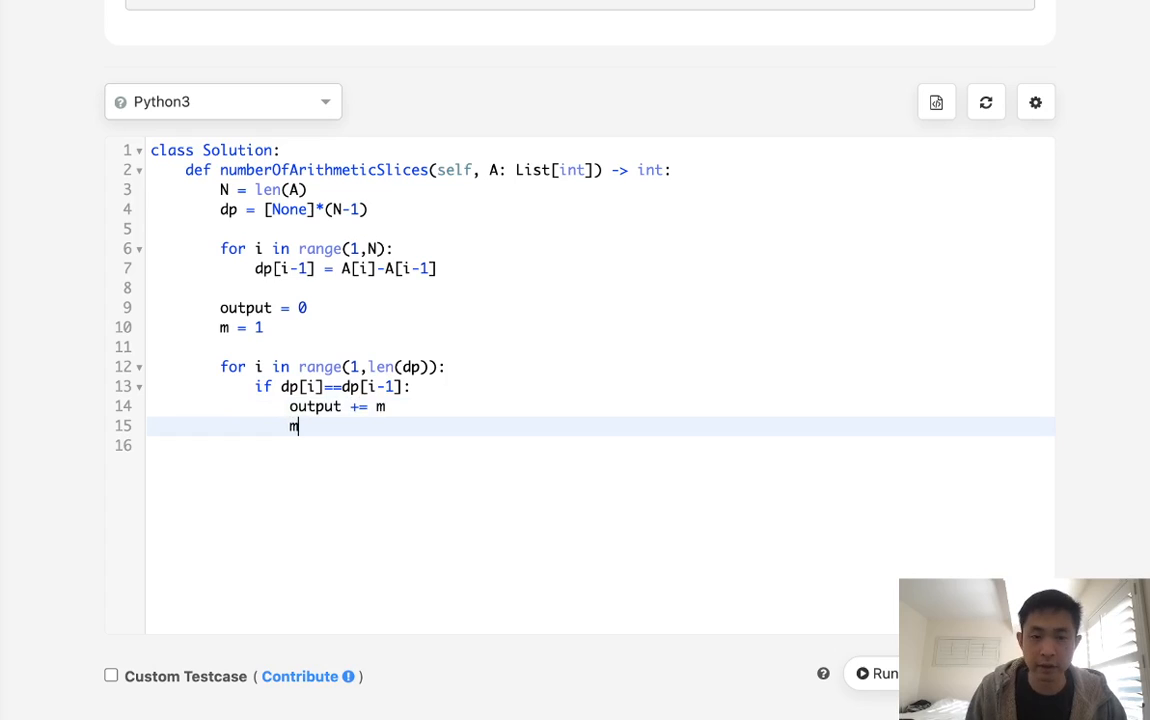
{"action": "type", "text": "+= 1"}
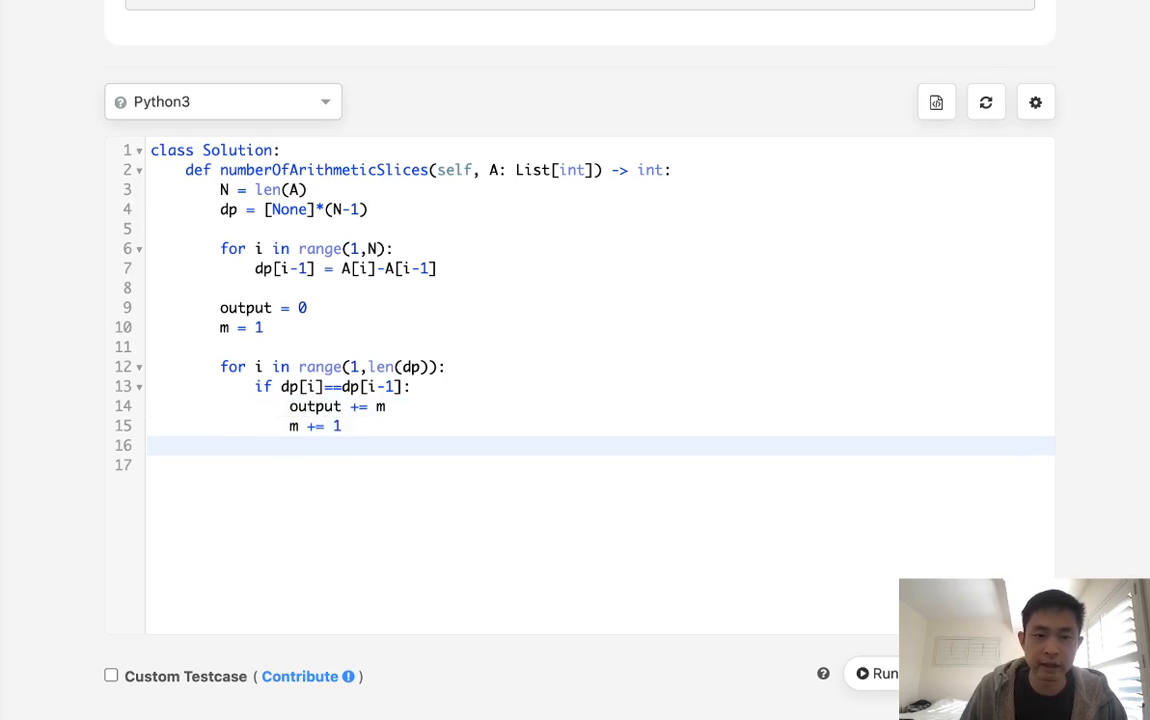
Step: Otherwise reset m to 1, and return output after the loop
{"action": "left_click", "coordinate": [254, 445]}
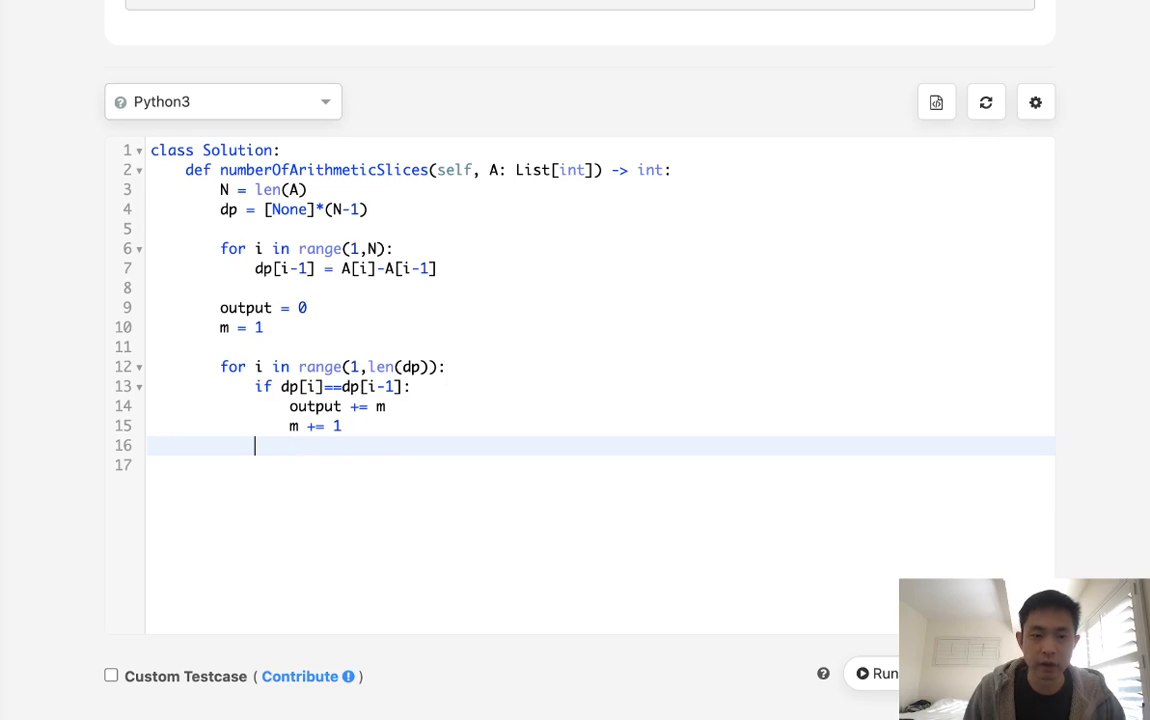
{"action": "type", "text": "else:"}
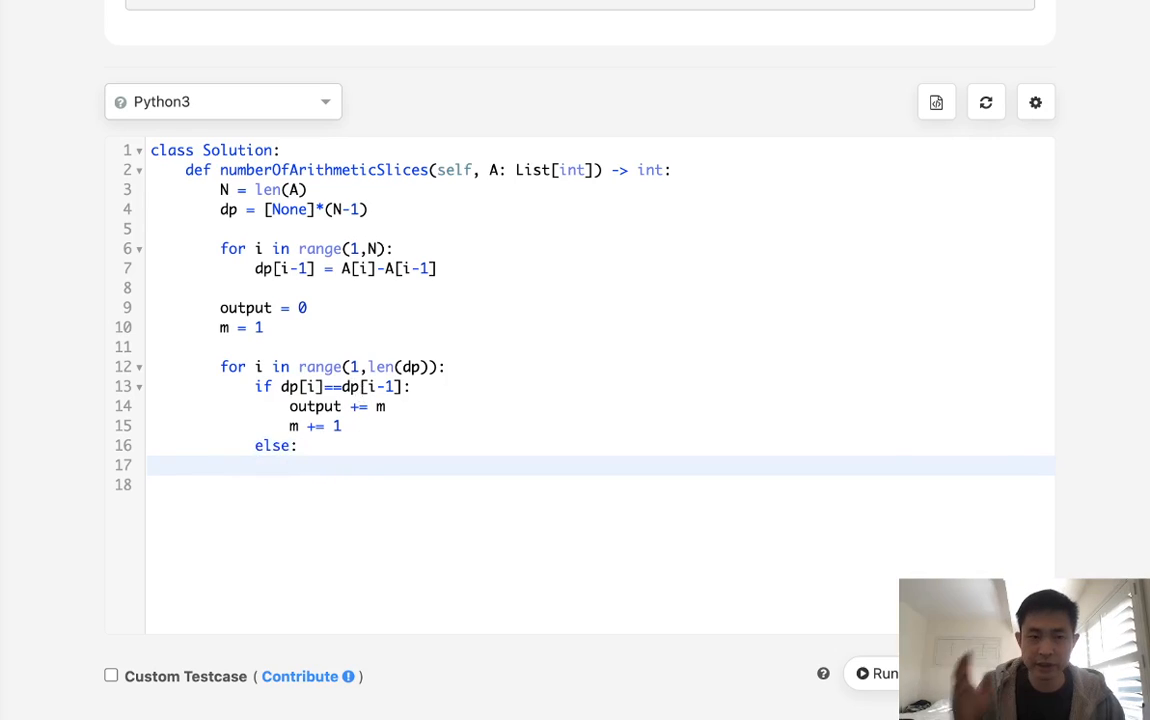
{"action": "type", "text": "m"}
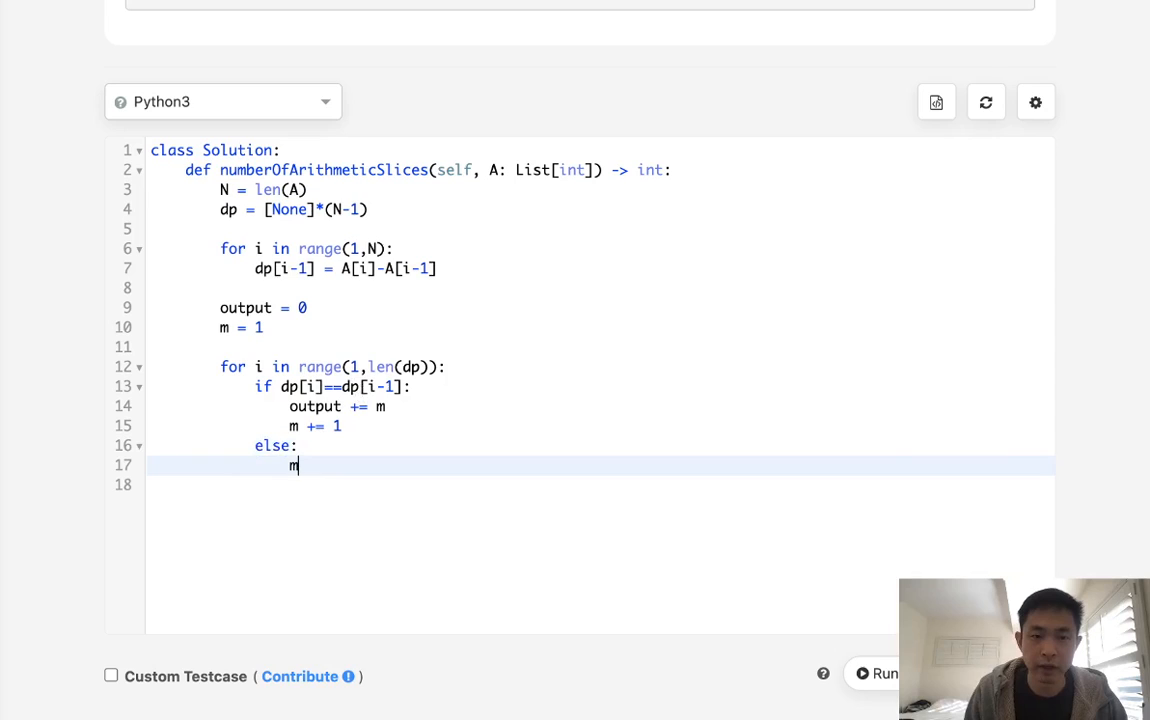
{"action": "type", "text": "= 1"}
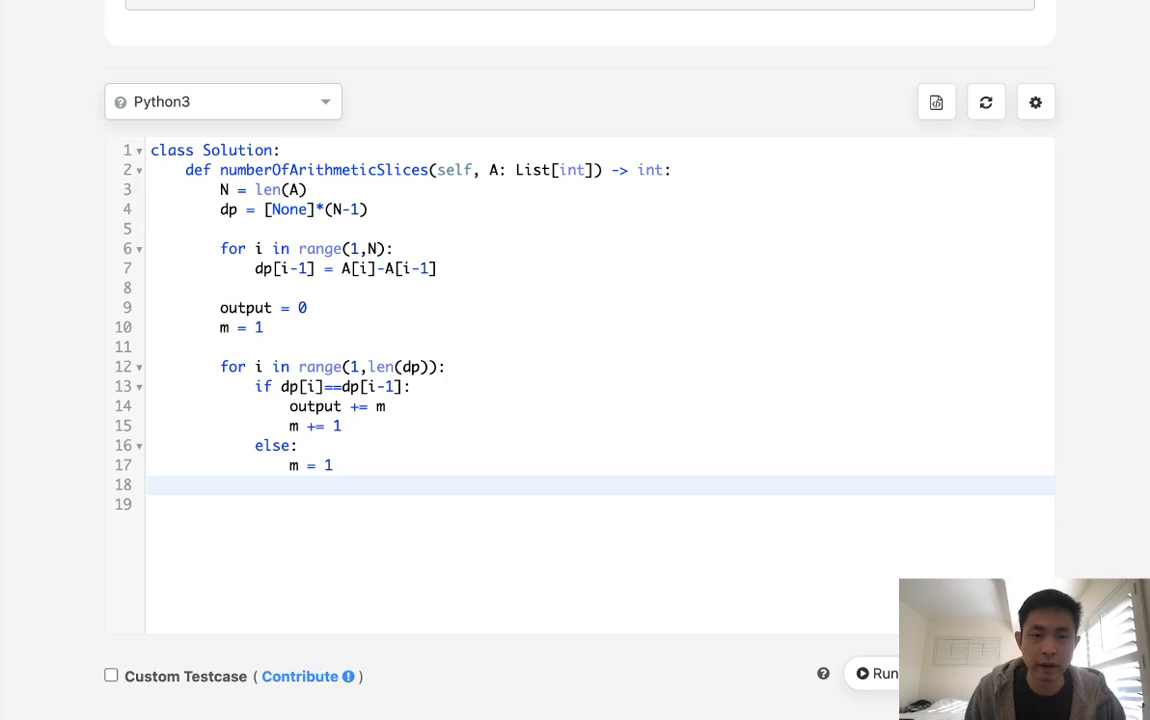
{"action": "type", "text": "return output"}
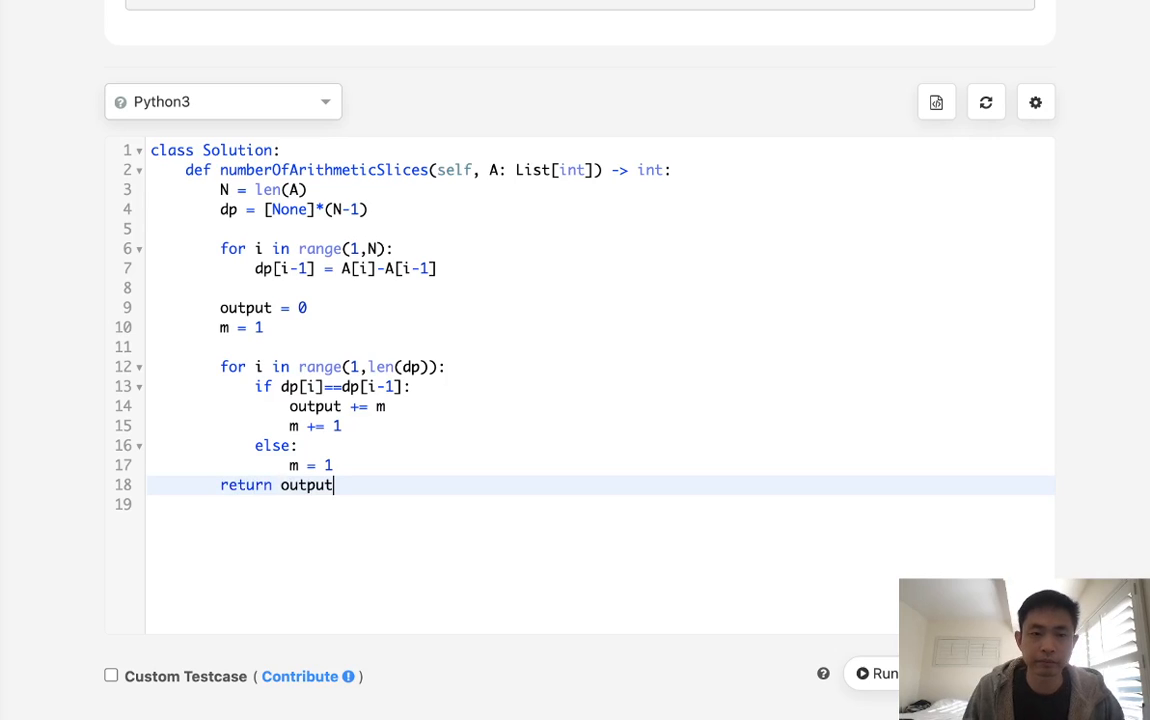
{"action": "mouse_move", "coordinate": [765, 615]}
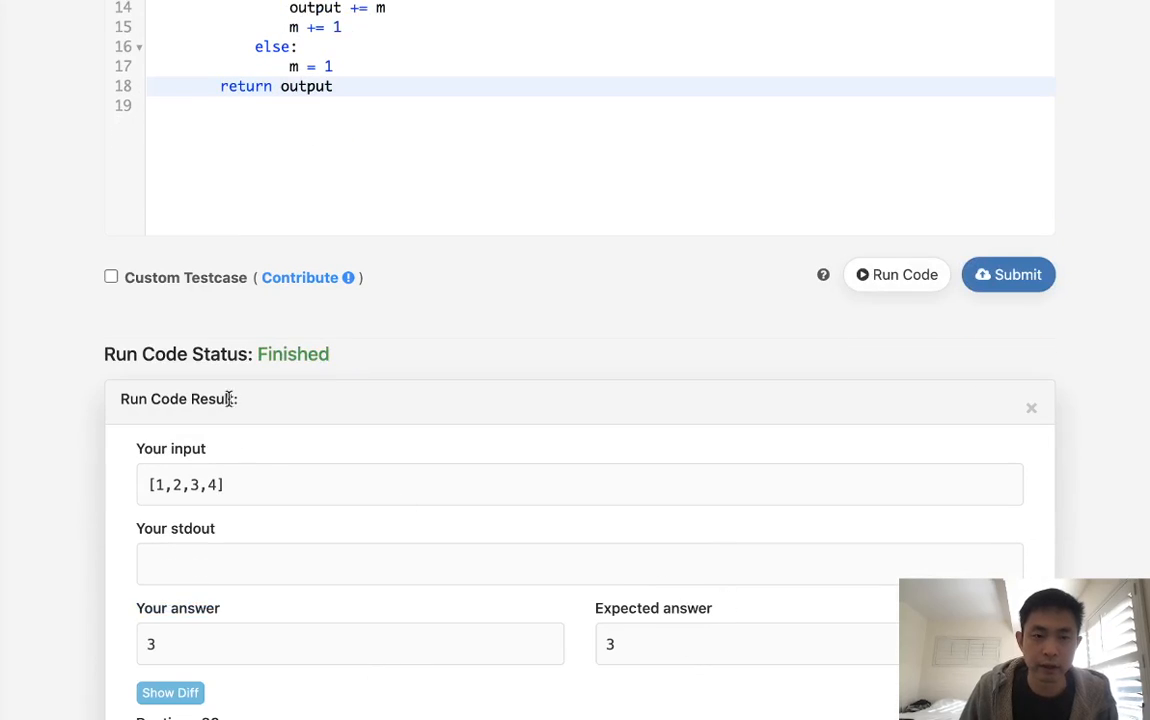
Step: Run the solution on custom testcase [1,2,3,4,6,8], then submit it for judging
{"action": "left_click", "coordinate": [111, 277]}
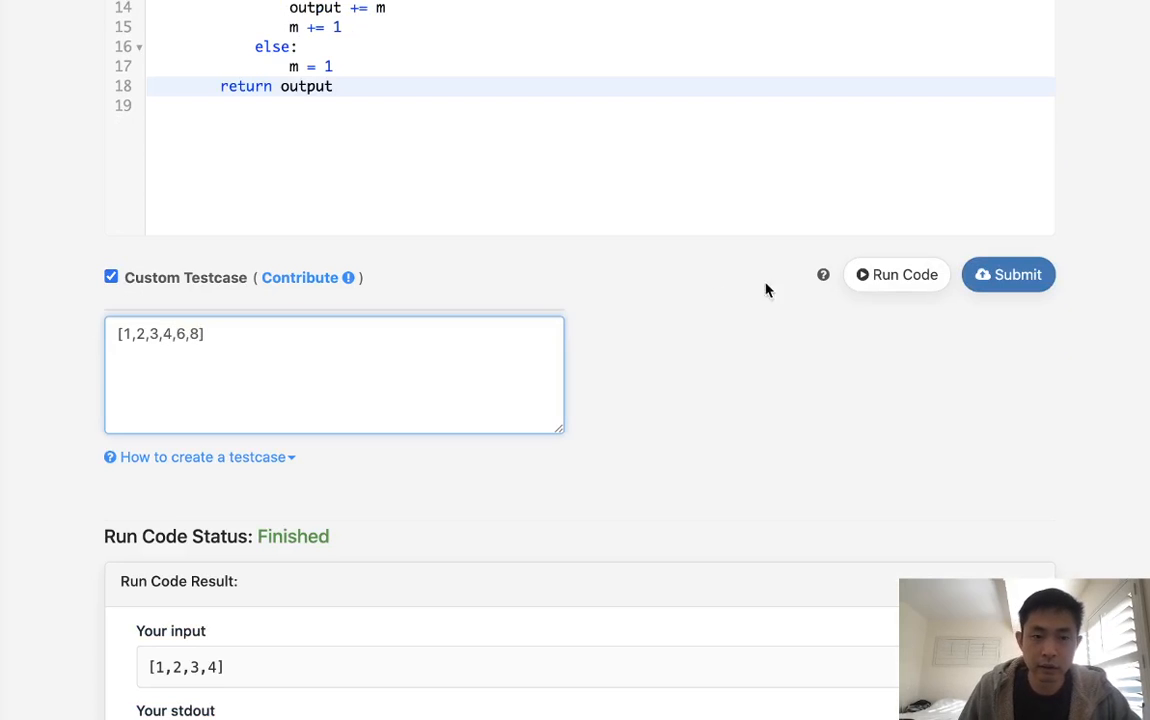
{"action": "left_click", "coordinate": [896, 406]}
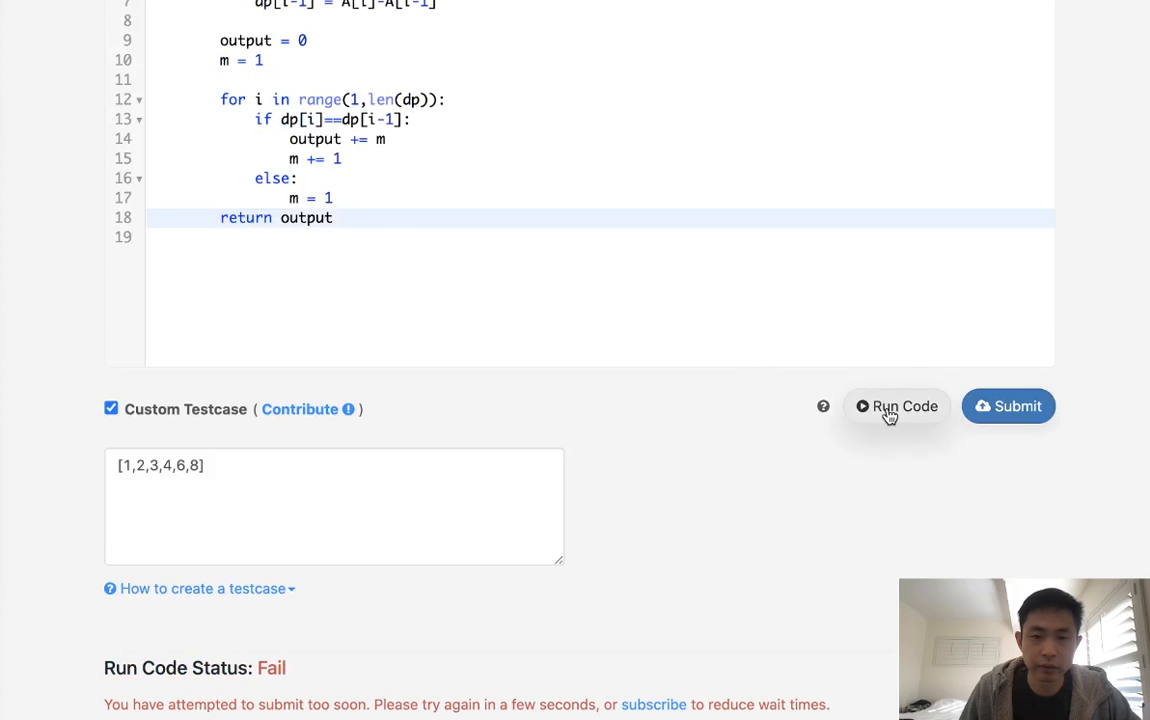
{"action": "left_click", "coordinate": [896, 406]}
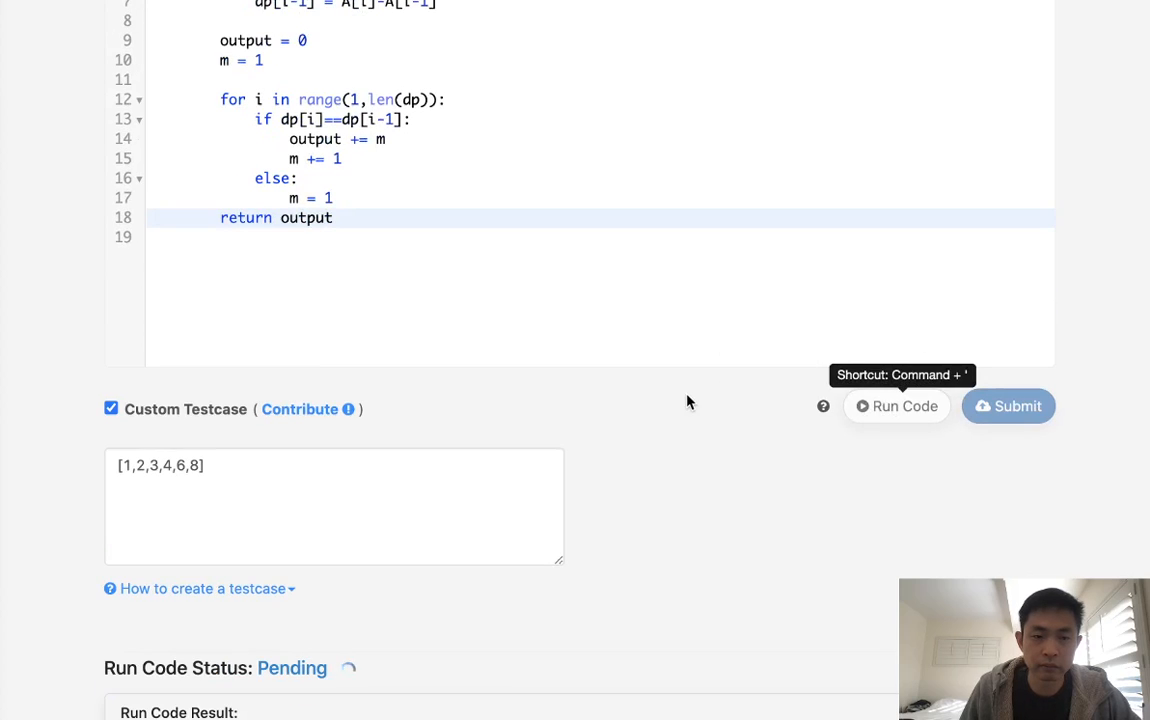
{"action": "left_click", "coordinate": [896, 405]}
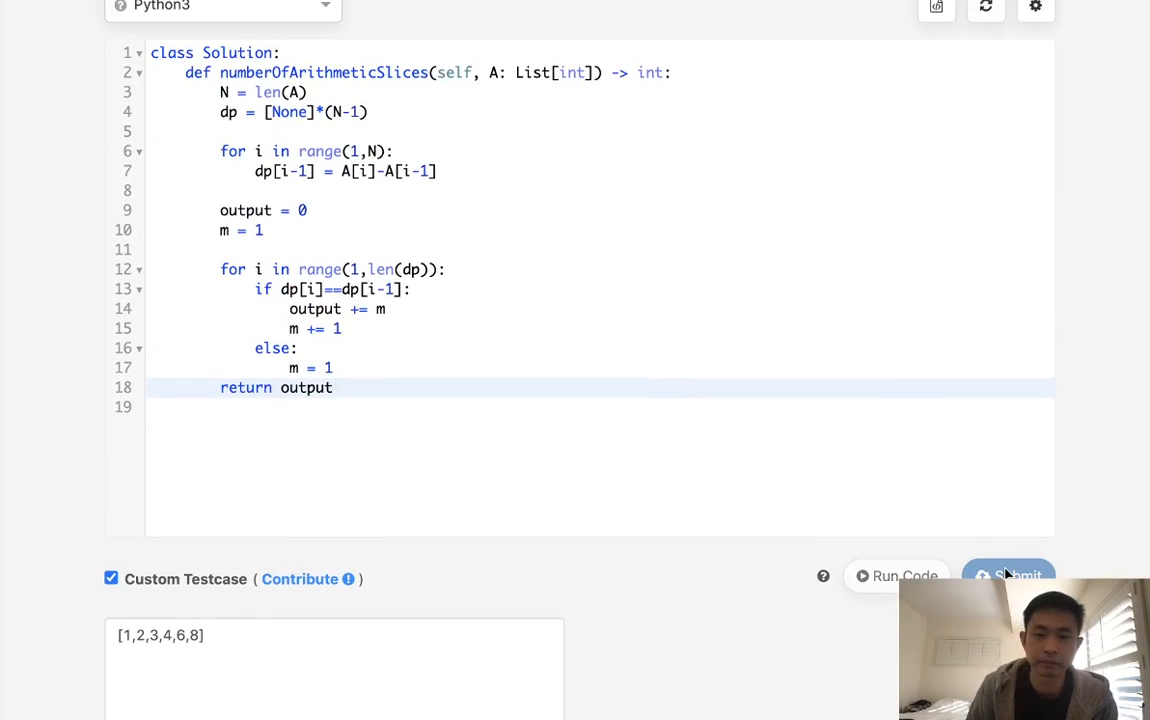
{"action": "left_click", "coordinate": [1015, 575]}
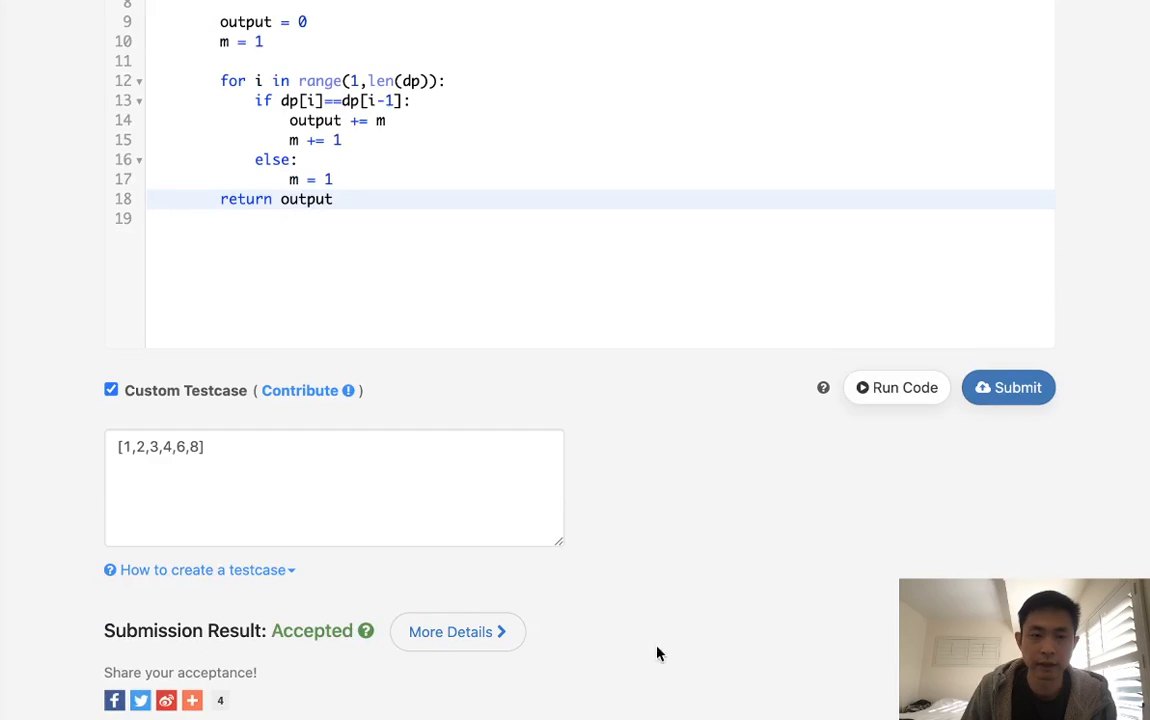